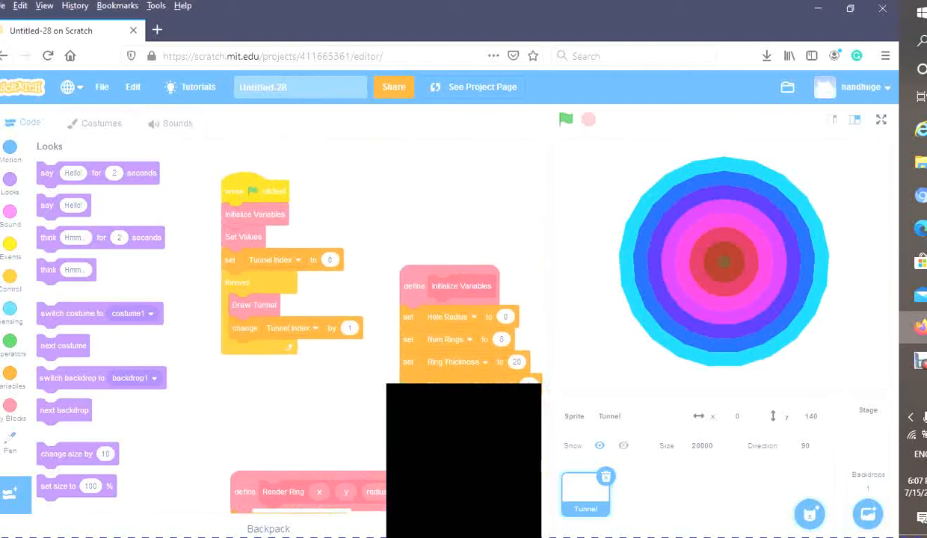
- Run the tunnel animation on the full-size stage, then return to the code
left_click(566, 119)
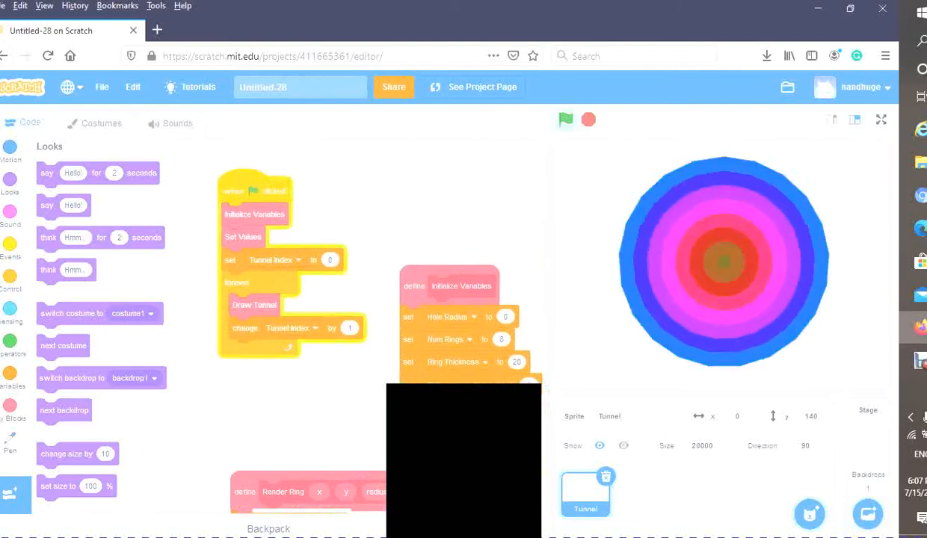
left_click(882, 120)
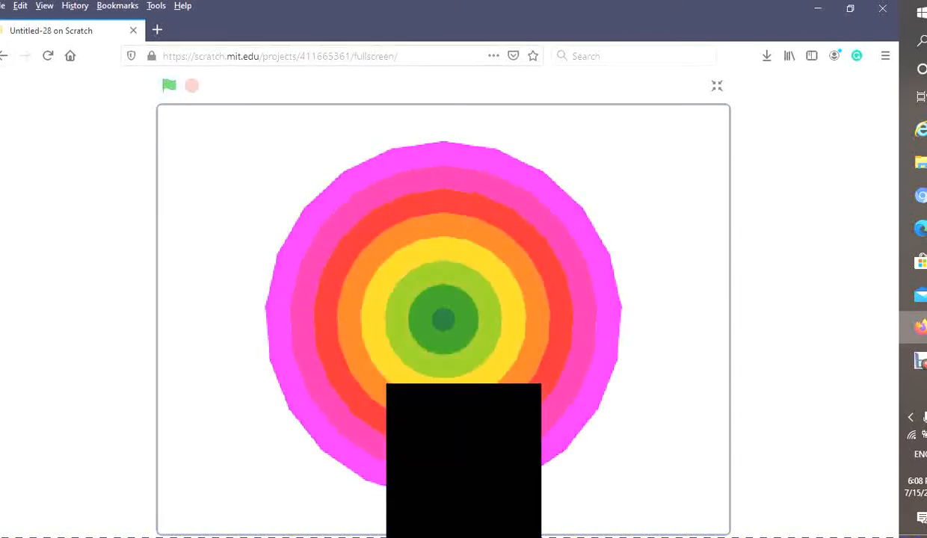
left_click(717, 85)
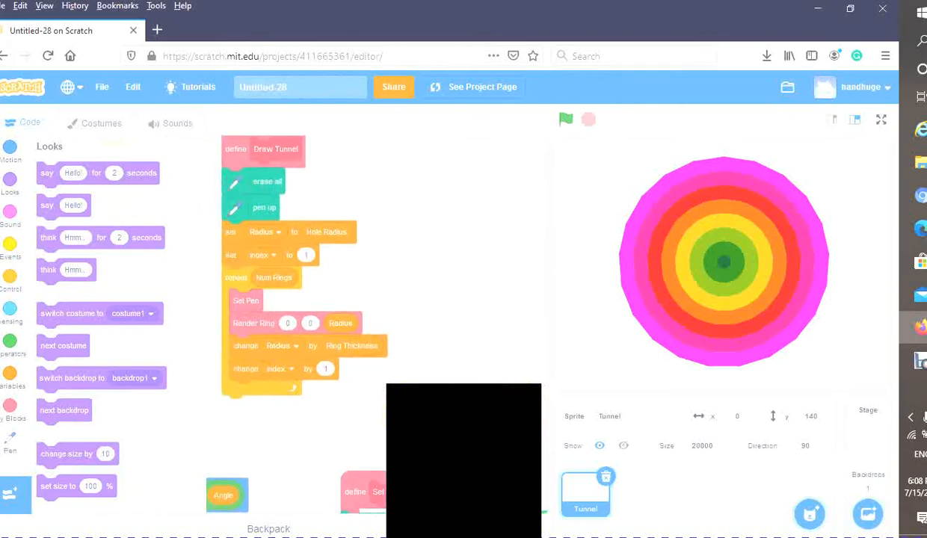
- Feed mouse x and mouse y into Render Ring's centre inputs and test-run the project
left_click(11, 310)
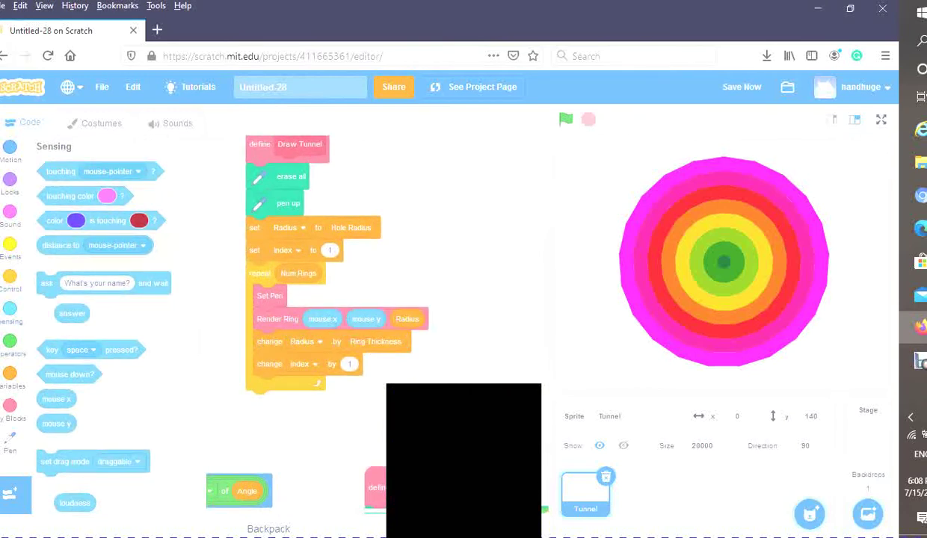
left_click(566, 120)
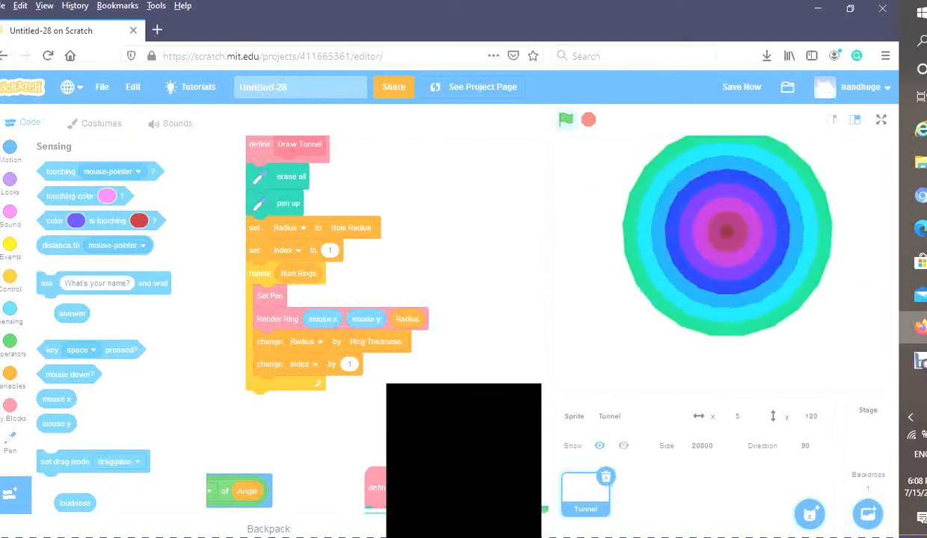
left_click(567, 120)
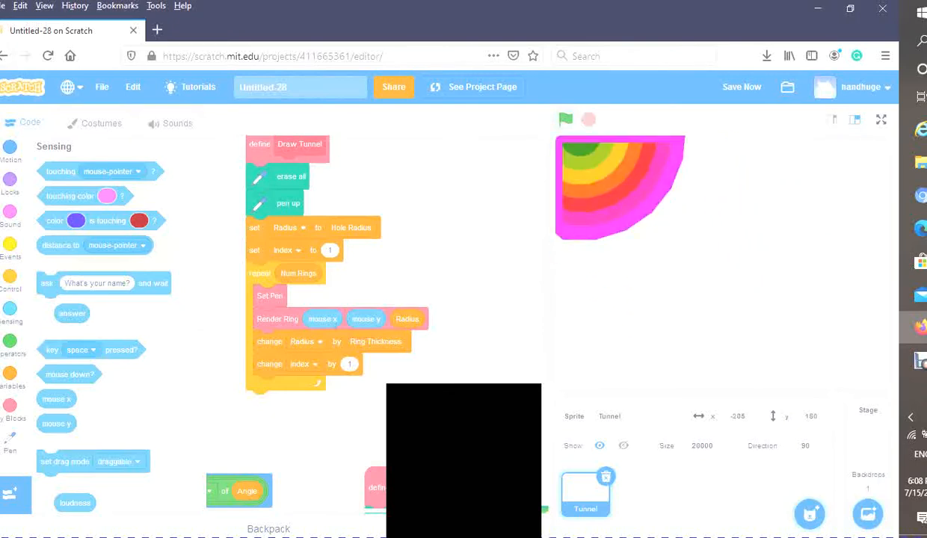
left_click_drag(366, 318, 213, 381)
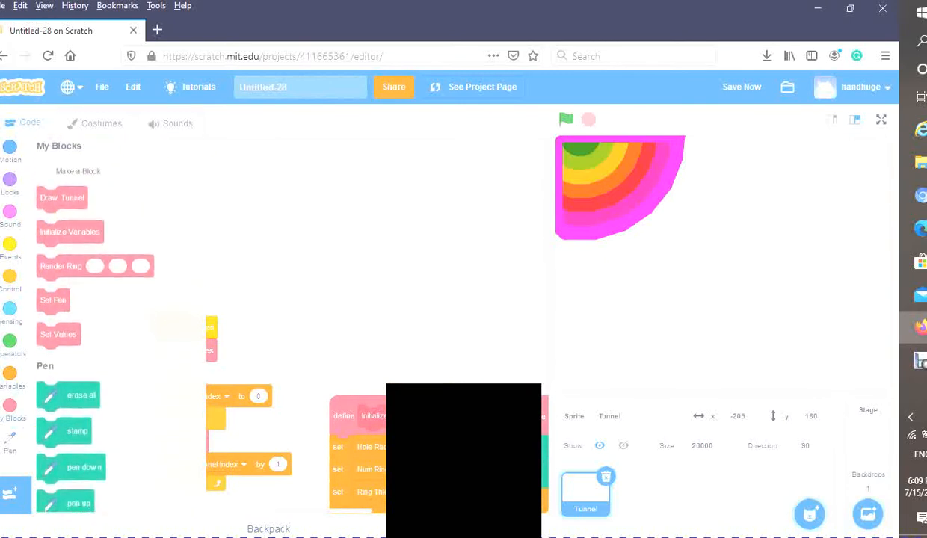
- Create an Initialize Lists custom block set to run without screen refresh
left_click(78, 172)
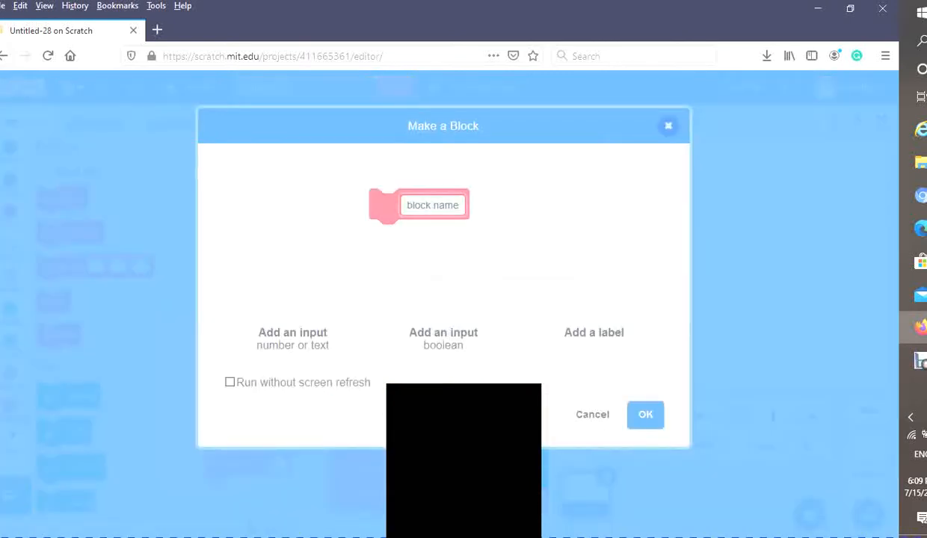
left_click(433, 205)
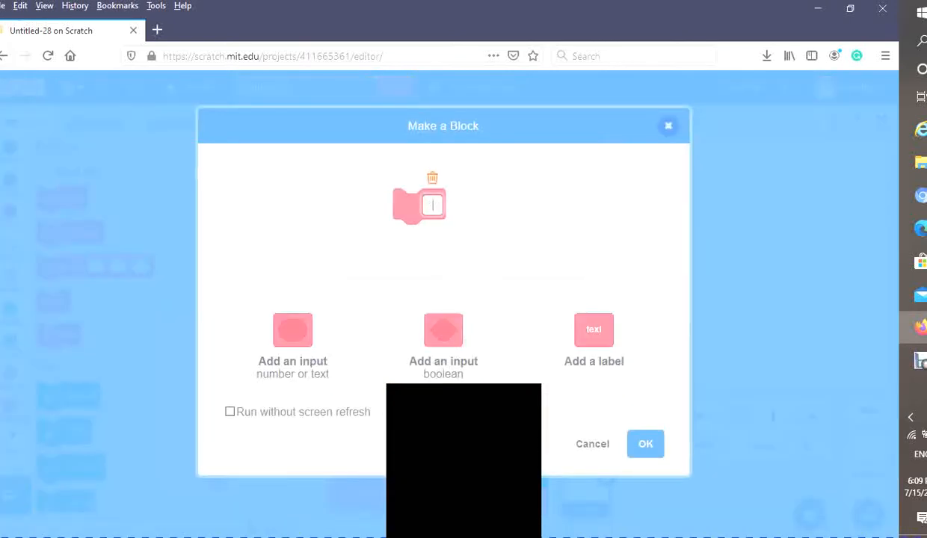
type("Initialize Li")
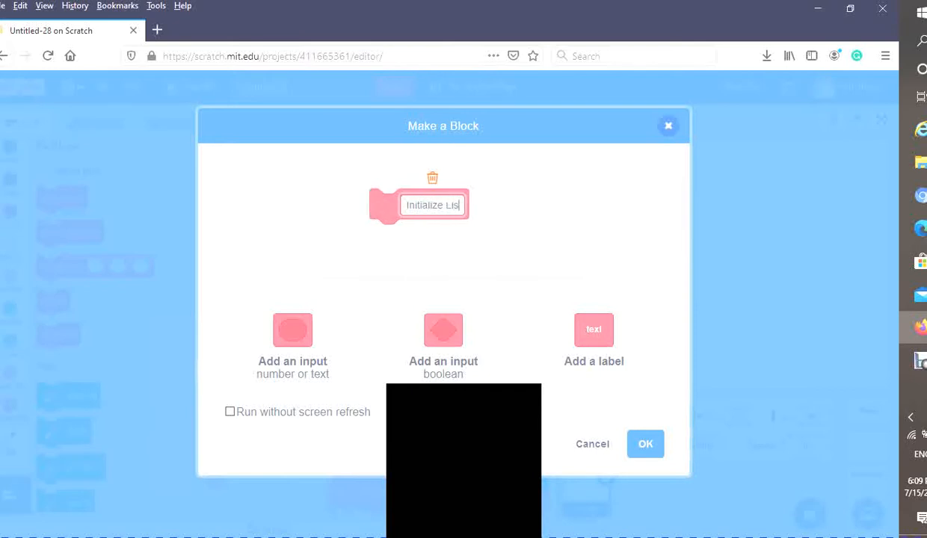
type("s")
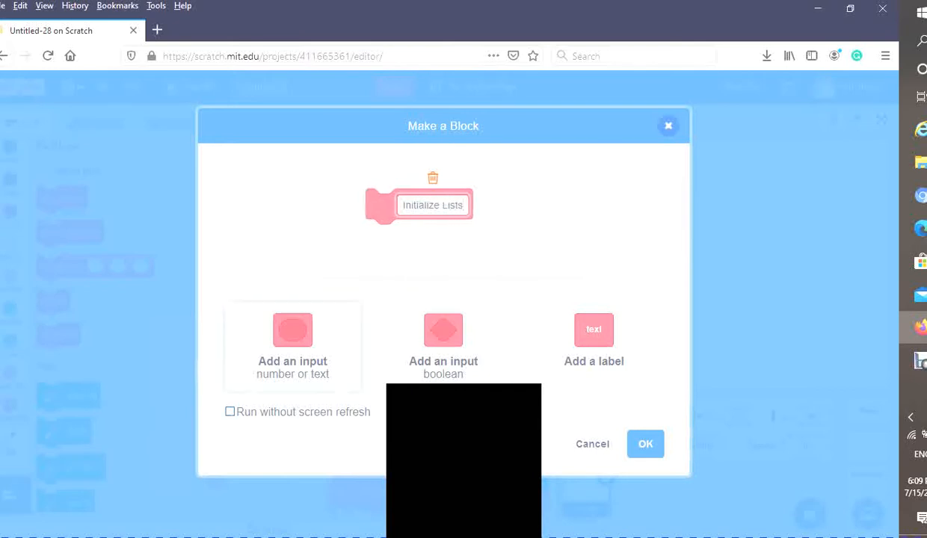
left_click(230, 412)
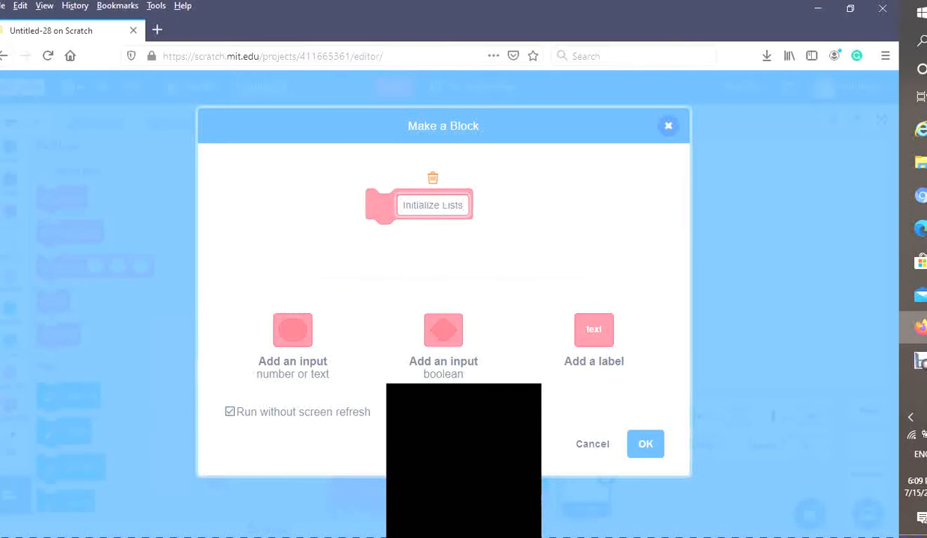
left_click(645, 443)
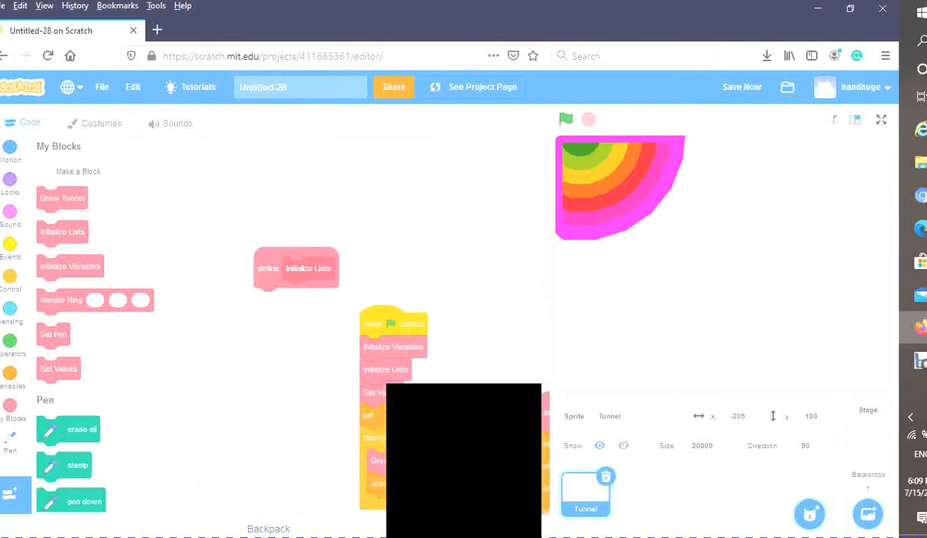
- Position the Initialize Lists definition and add delete all of Ring X and Ring Y
left_click_drag(296, 269, 276, 339)
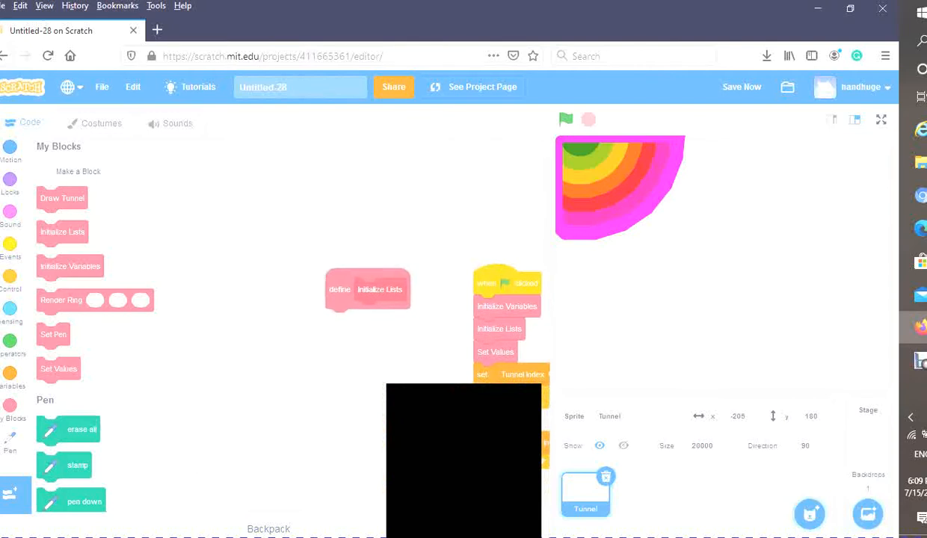
left_click_drag(380, 289, 360, 290)
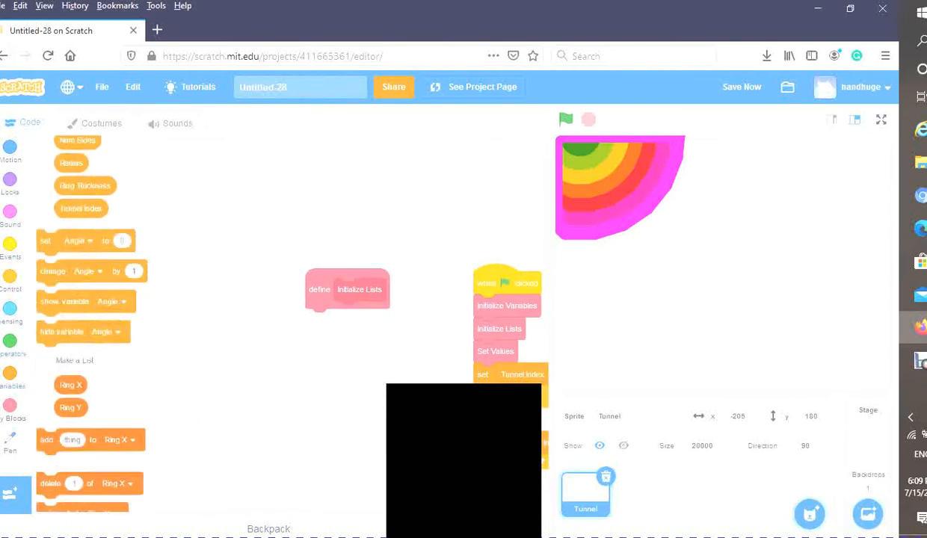
scroll("down", 3)
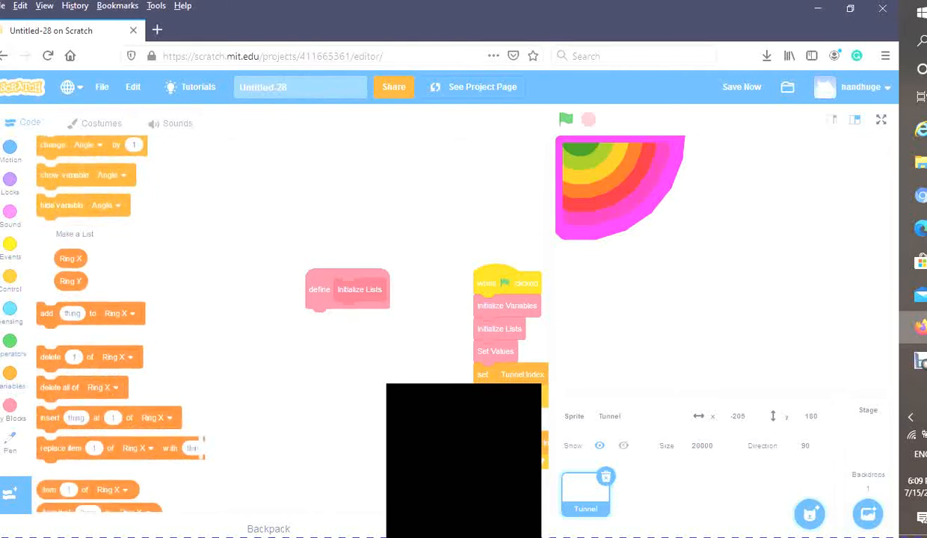
left_click_drag(59, 387, 349, 320)
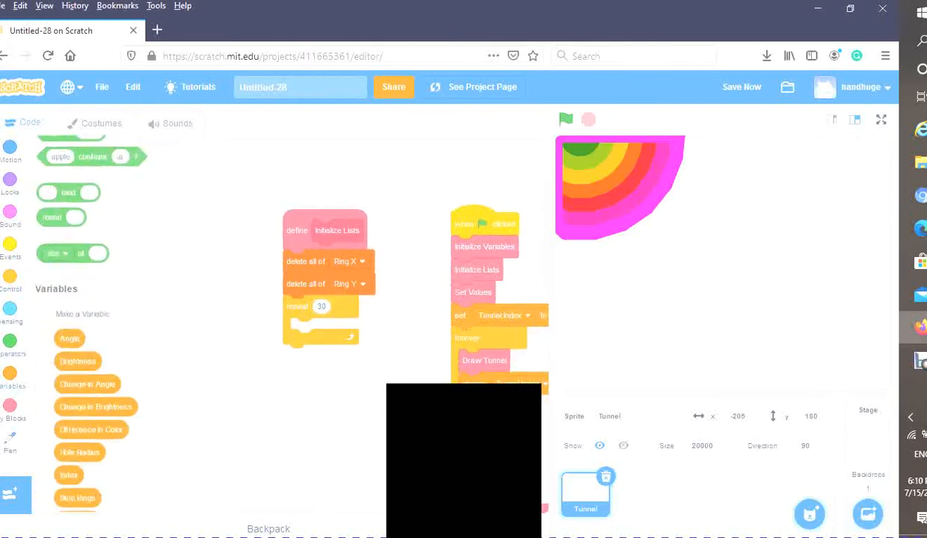
- Repeat 30 times adding 0 to Ring X and Ring Y, then test-run the project
scroll("down", 3)
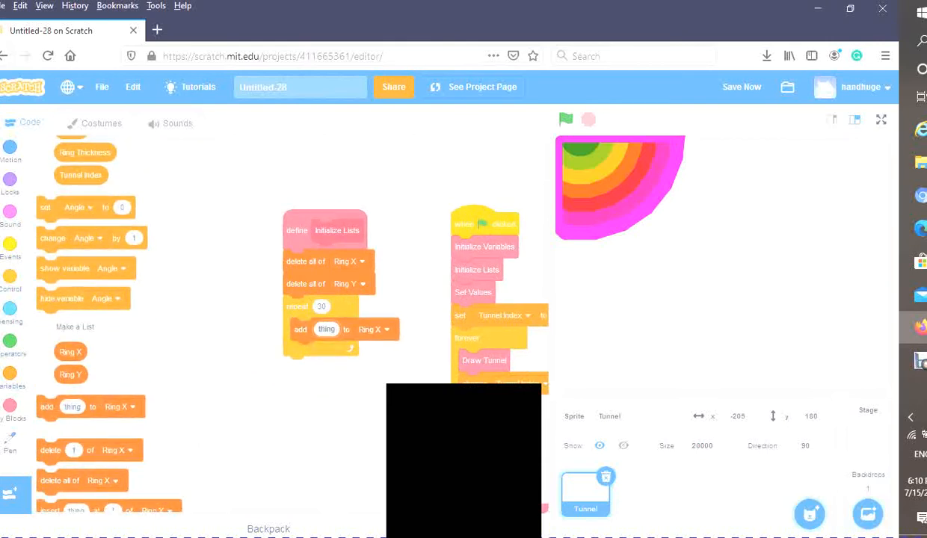
right_click(327, 329)
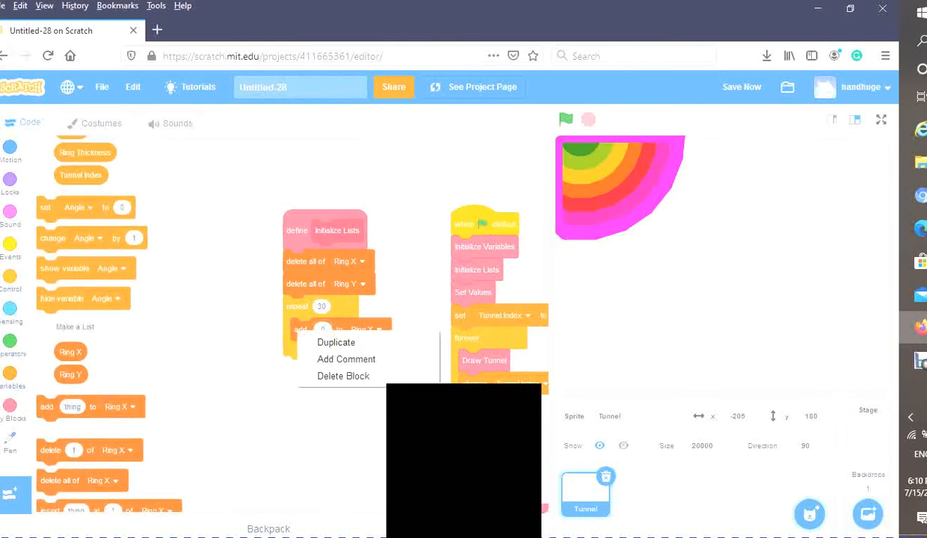
left_click(336, 342)
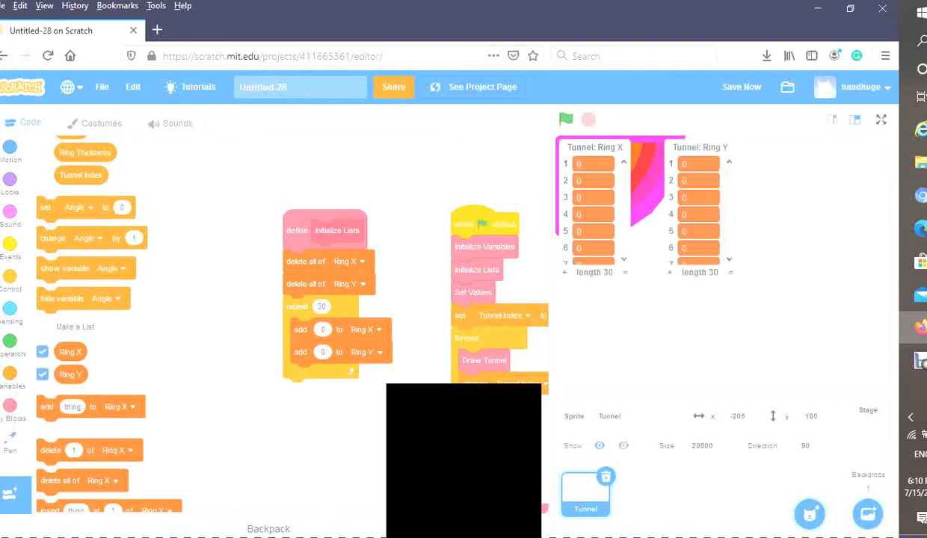
left_click(566, 120)
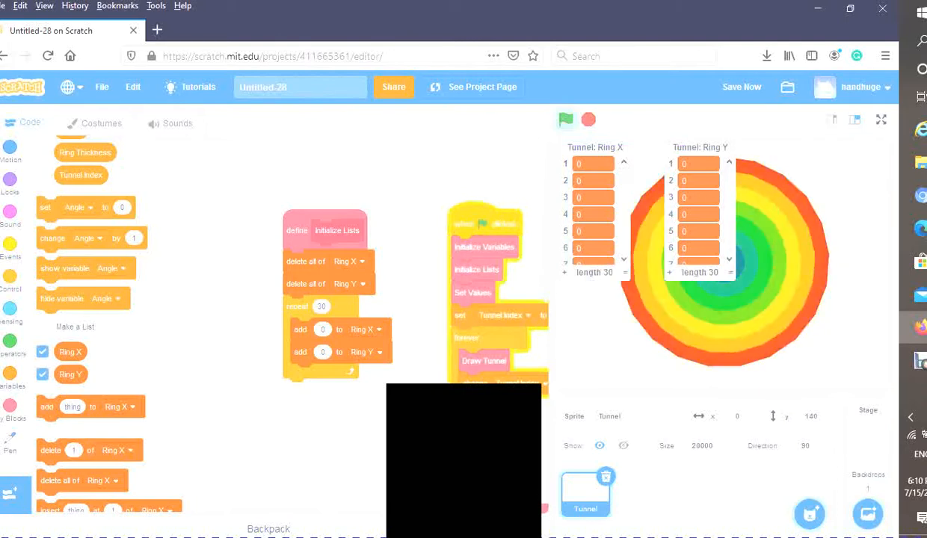
left_click(566, 120)
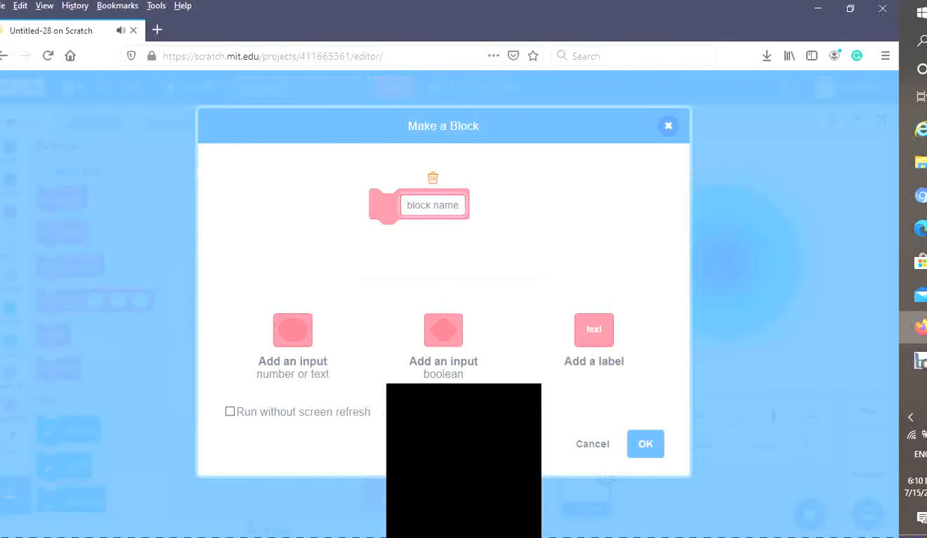
- Name the block Calculate List Values, set run without screen refresh, and create it
type("Call")
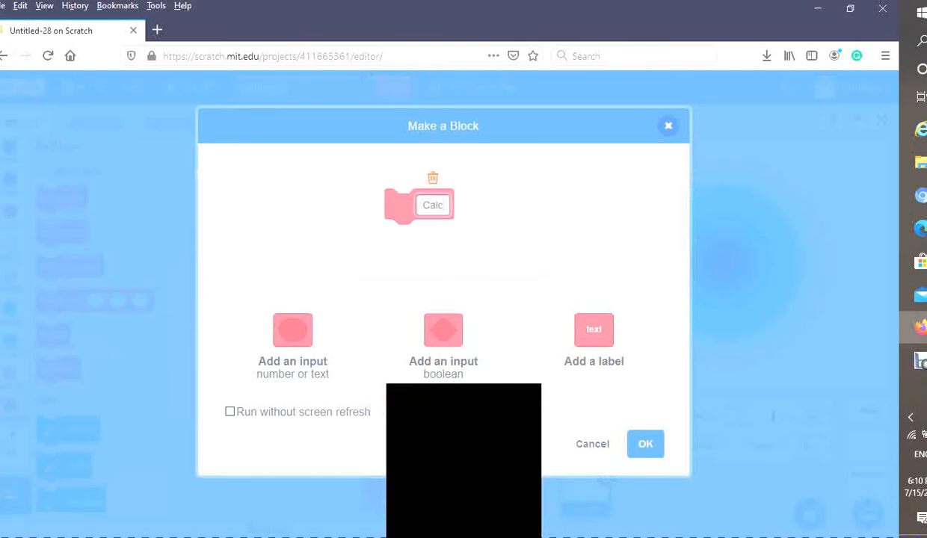
type("ulate")
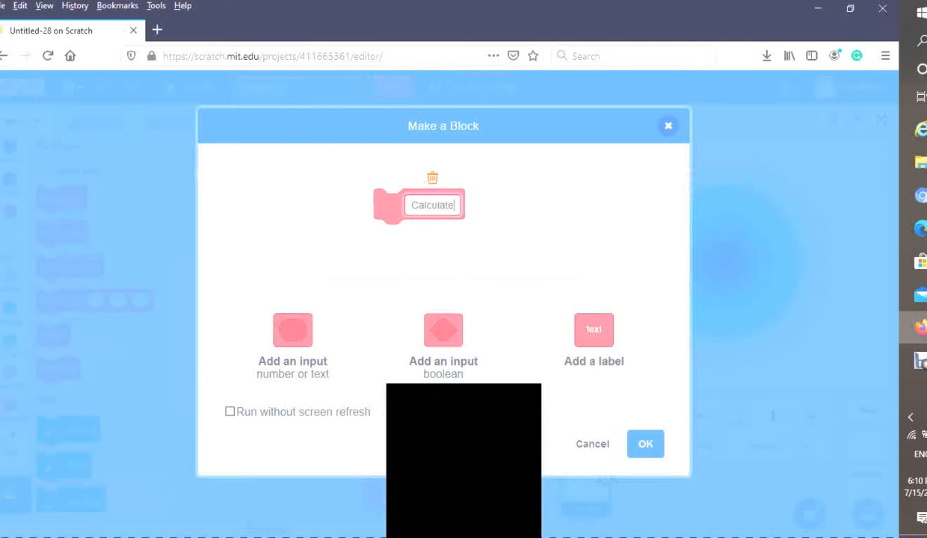
type("Lis")
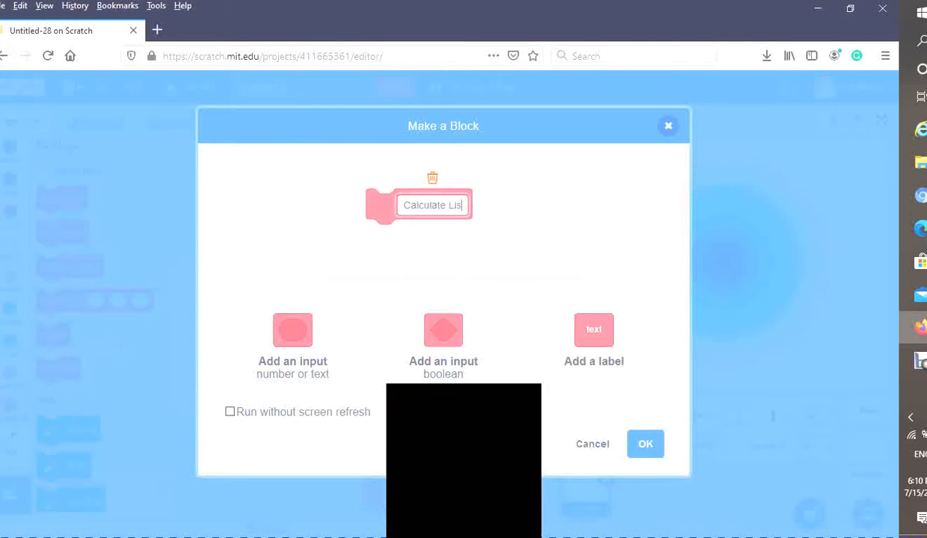
type("Va")
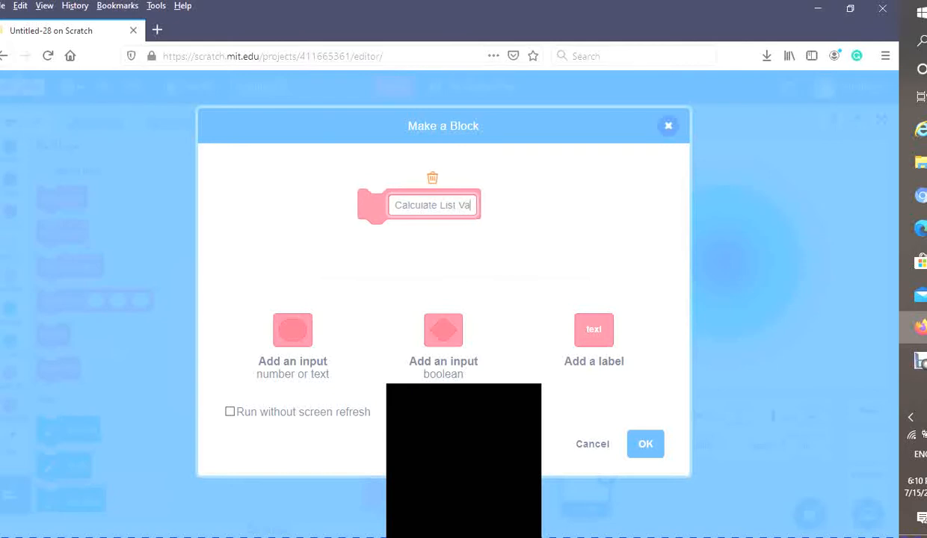
type("lues")
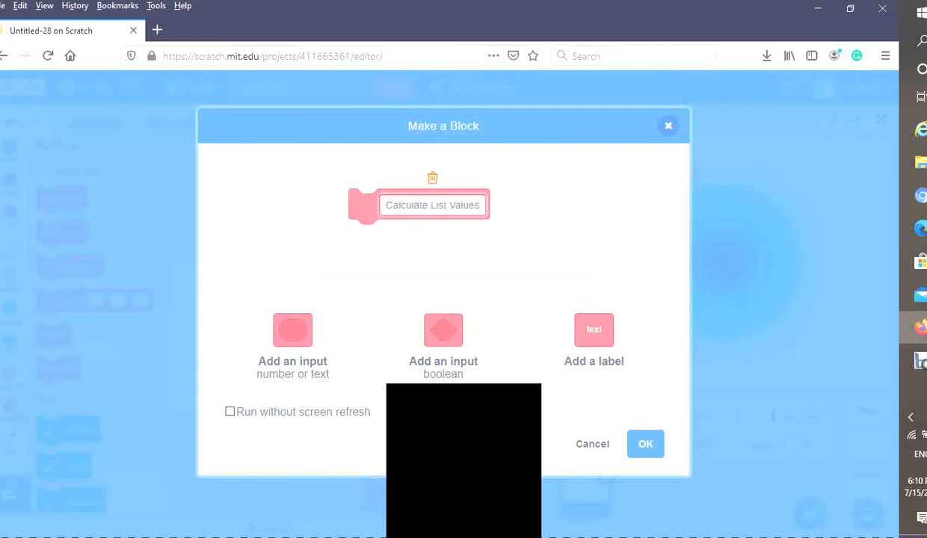
left_click(230, 412)
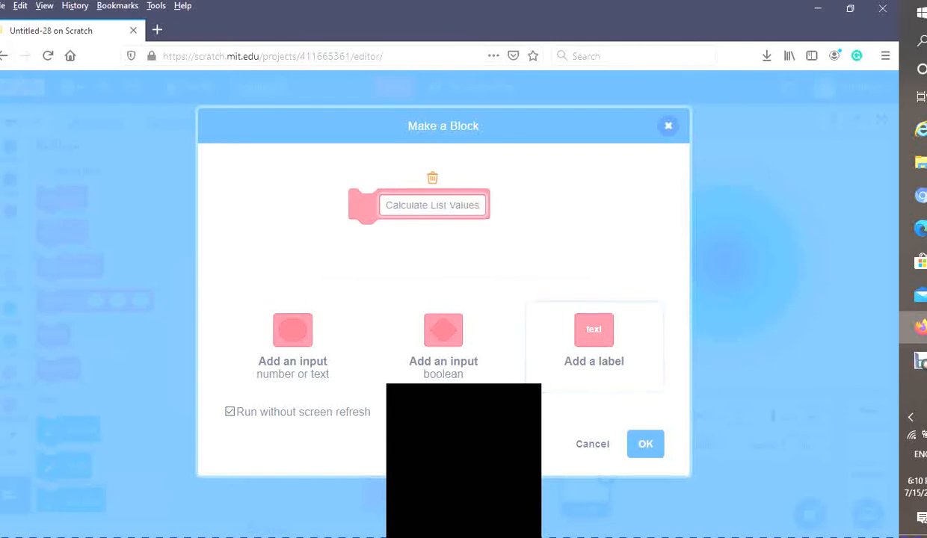
left_click(645, 443)
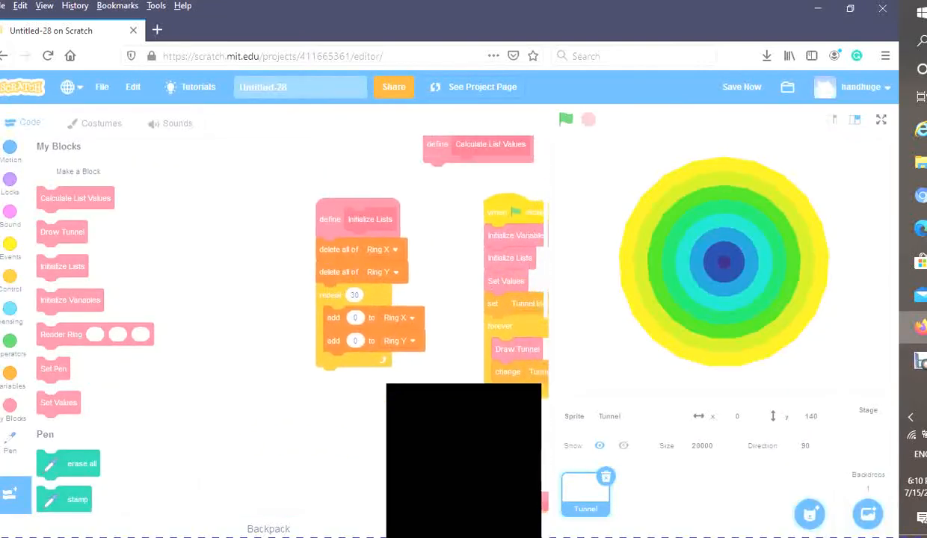
- Move the define Calculate List Values hat block into empty workspace space
left_click_drag(478, 144, 323, 434)
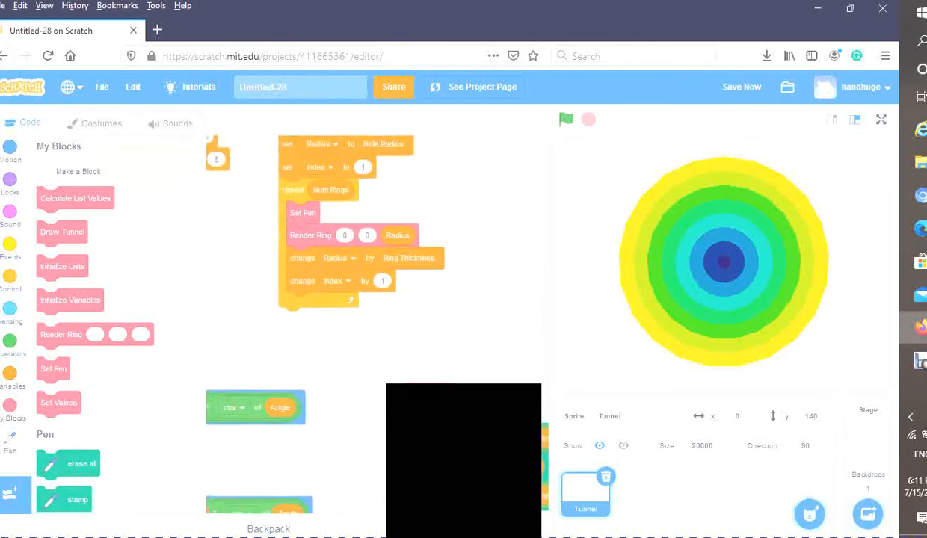
left_click_drag(75, 198, 309, 329)
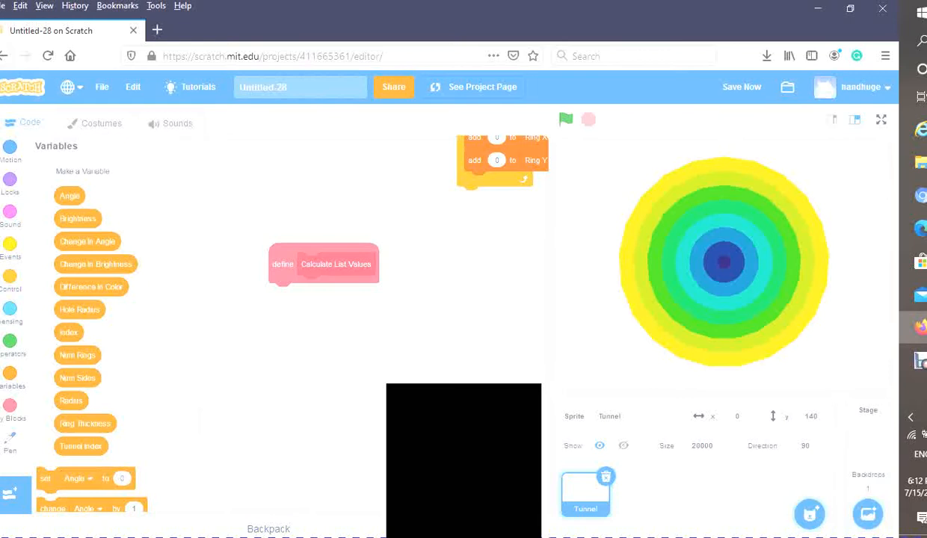
- Set index to Num Rings and attach a repeat (Num Rings - 1) loop below it
scroll("down", 3)
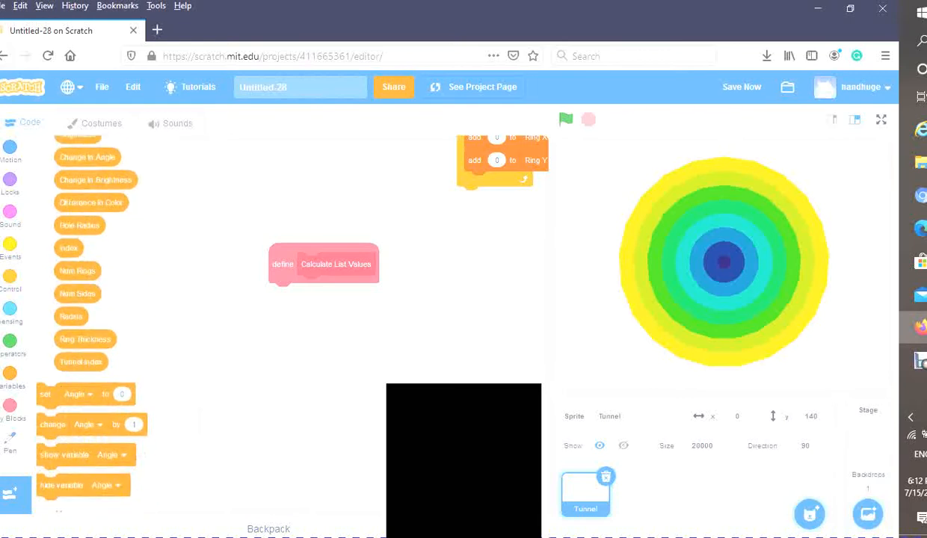
left_click(310, 294)
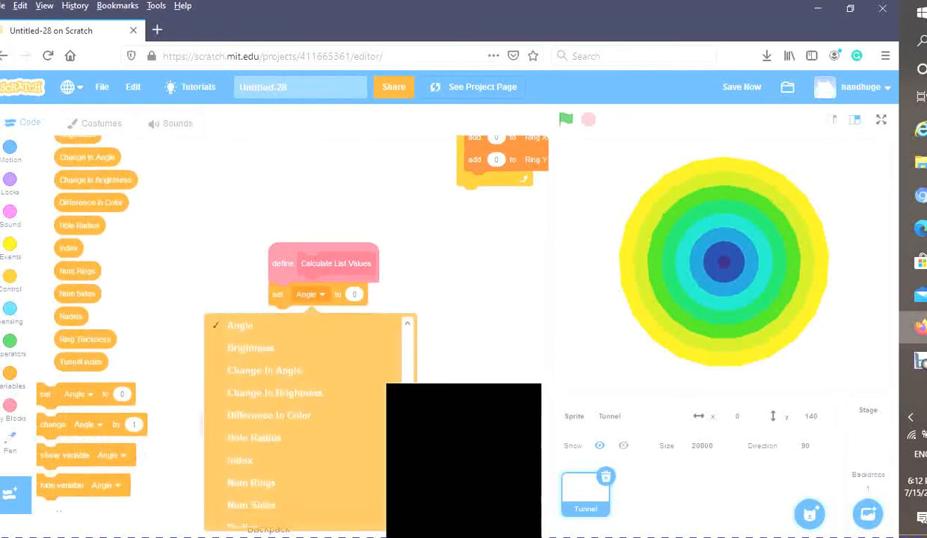
left_click(241, 459)
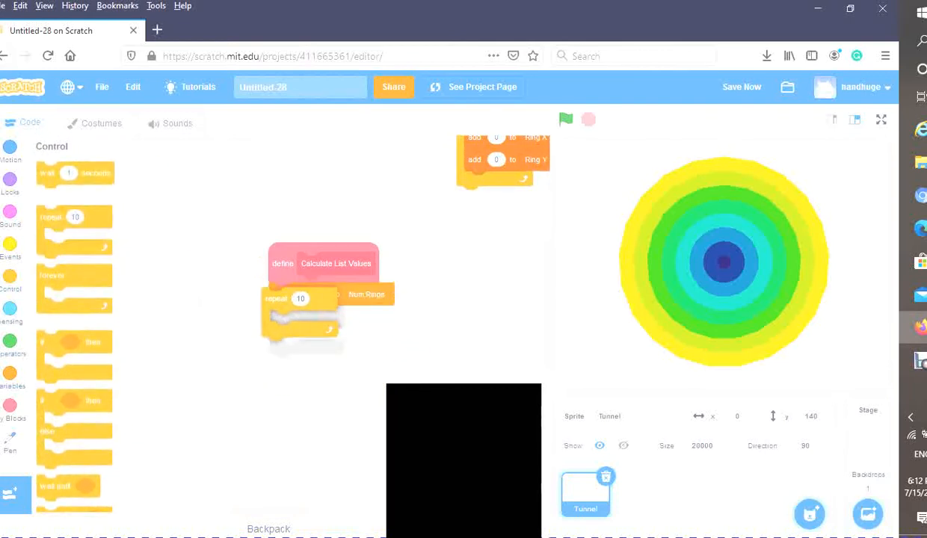
left_click(11, 354)
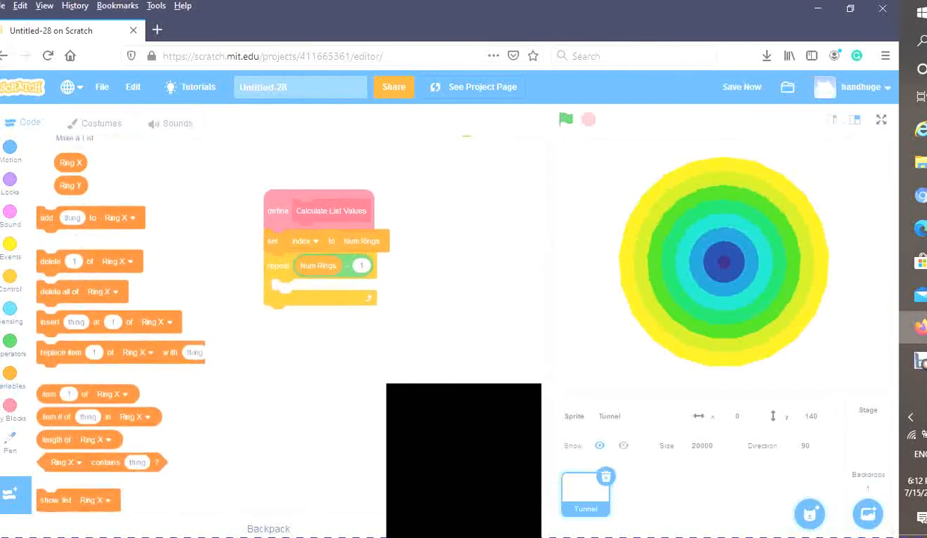
- Inside the loop replace item index of Ring X and Ring Y with item (index - 1), then change index
left_click_drag(120, 352, 359, 288)
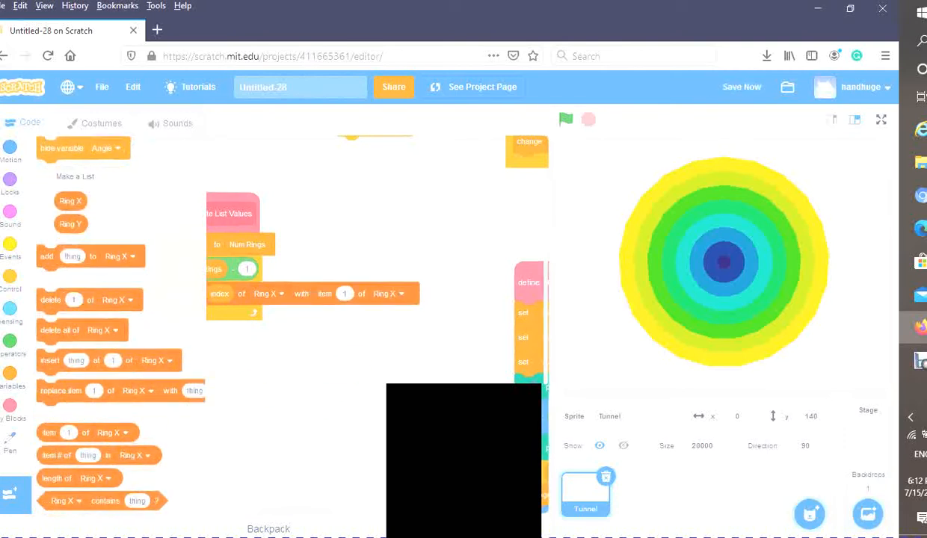
right_click(246, 270)
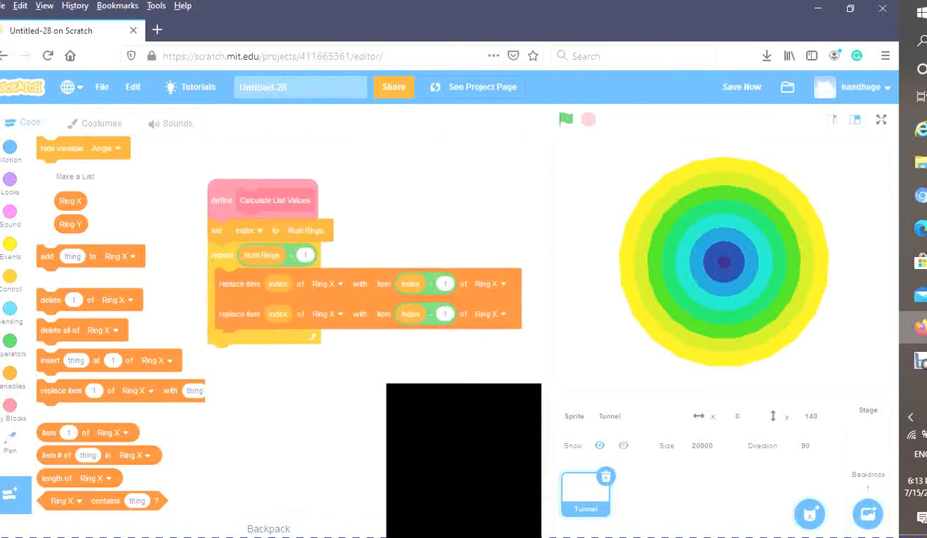
left_click(487, 313)
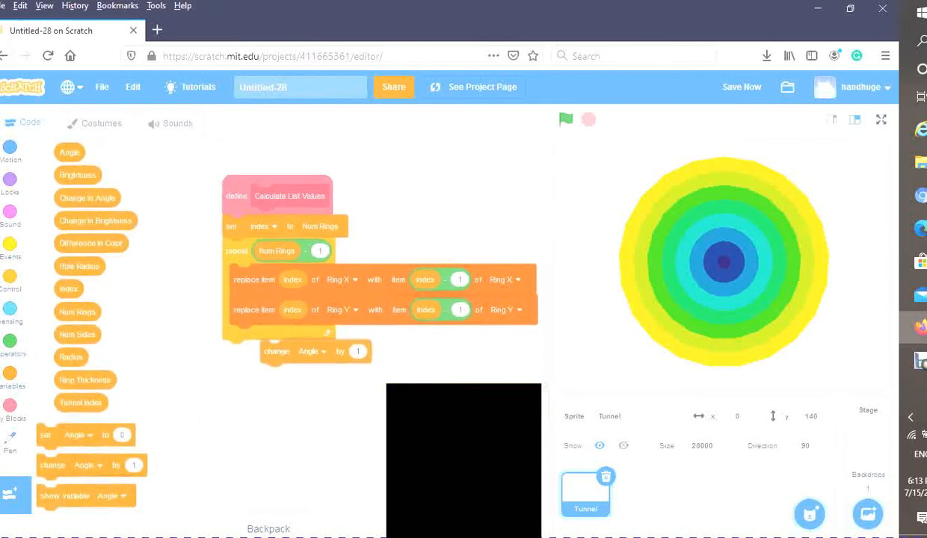
left_click(314, 352)
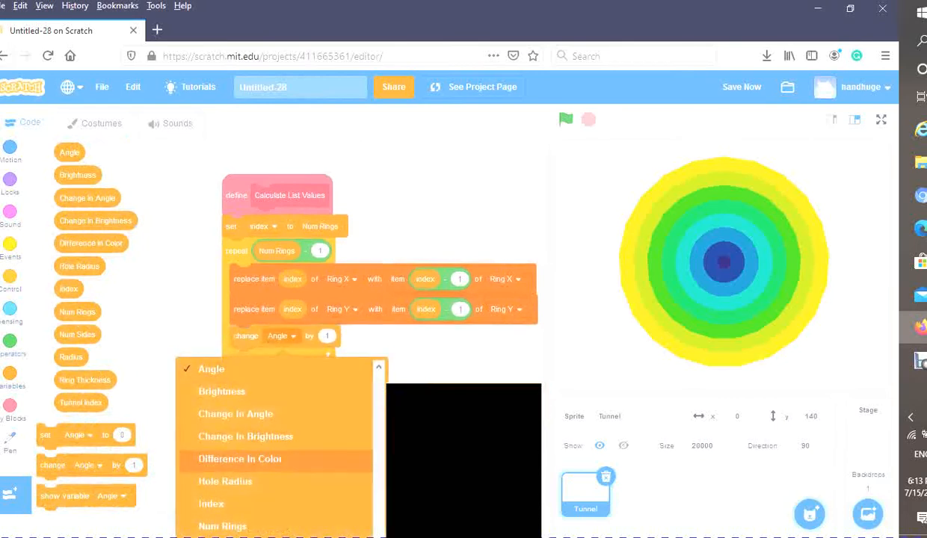
left_click(210, 503)
type("-1")
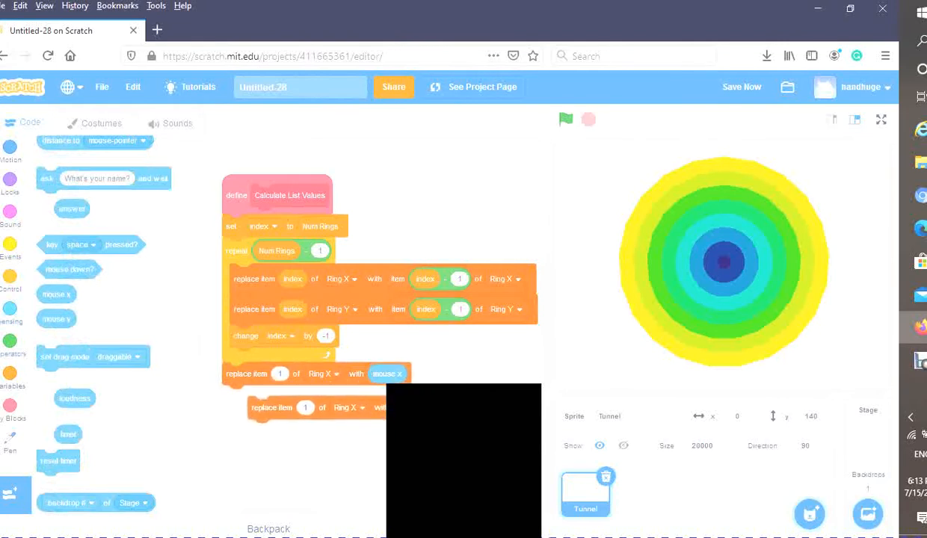
- Below the loop, add replace item 1 of Ring X with mouse x
left_click(346, 397)
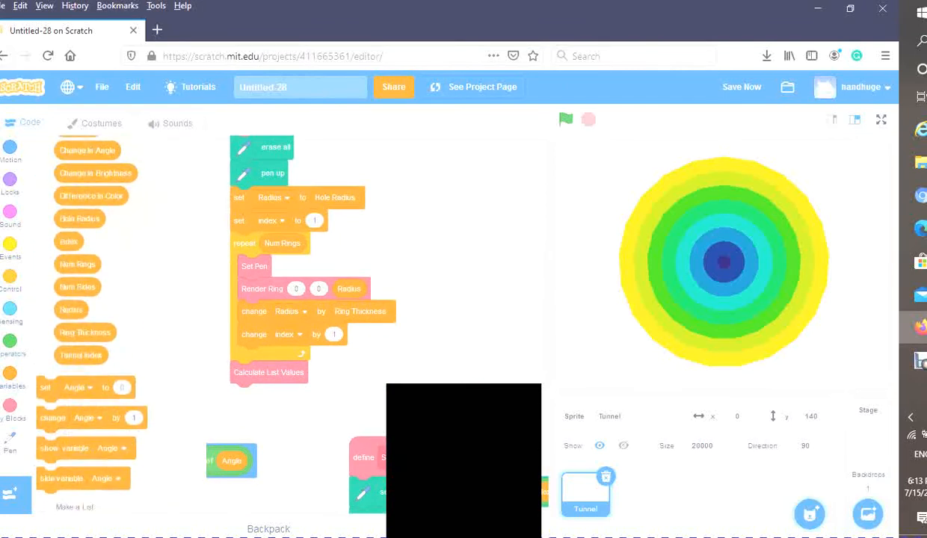
- Center Render Ring on item index of Ring X and Ring Y, then run the tunnel
scroll("down", 3)
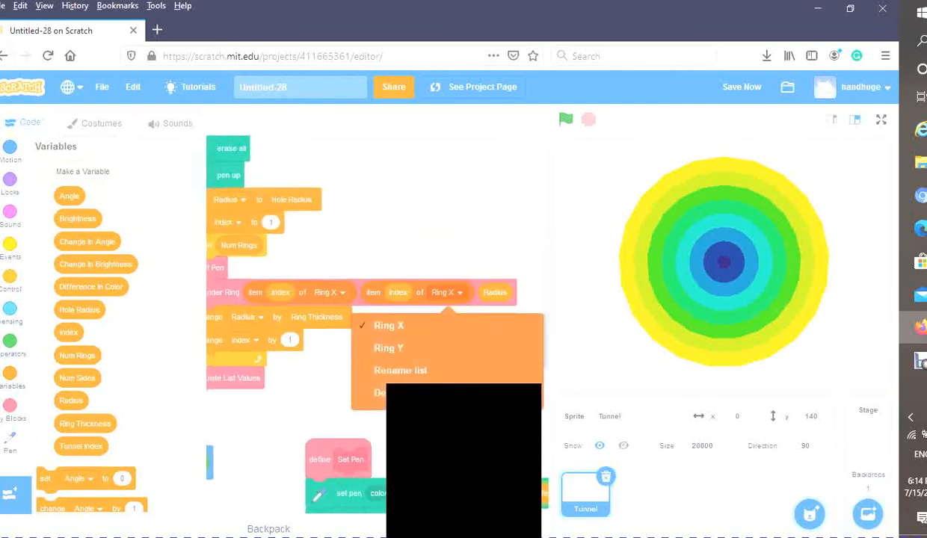
left_click(388, 349)
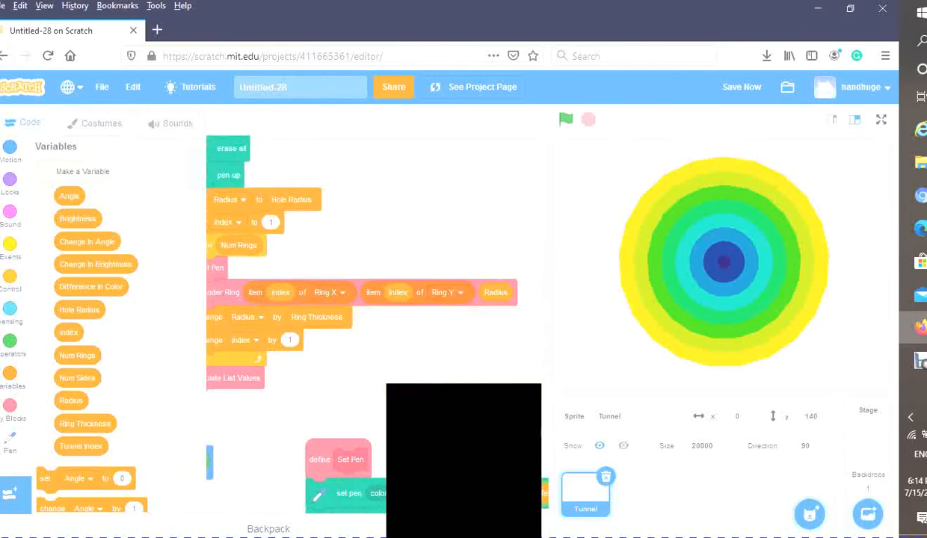
left_click(567, 120)
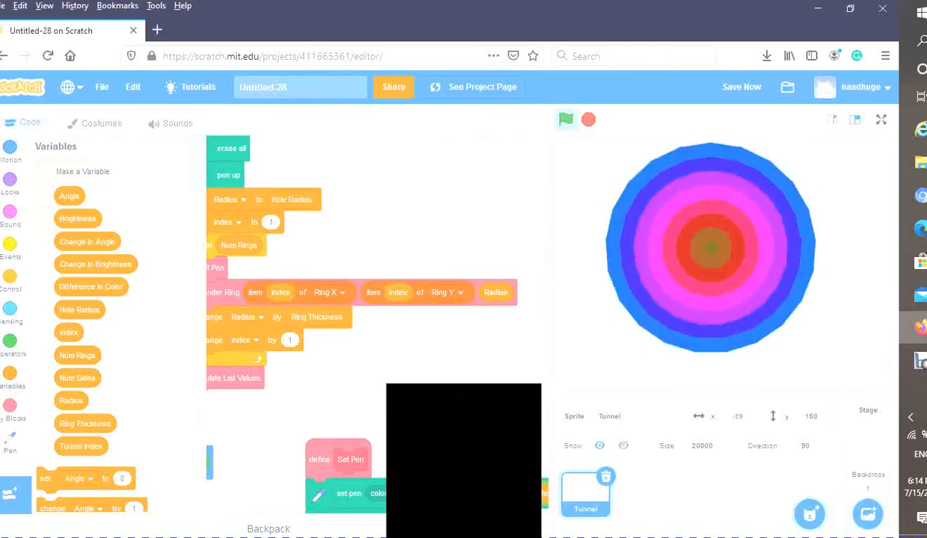
- Run the project, watch rings trail the mouse with gaps, then stop it
left_click(566, 120)
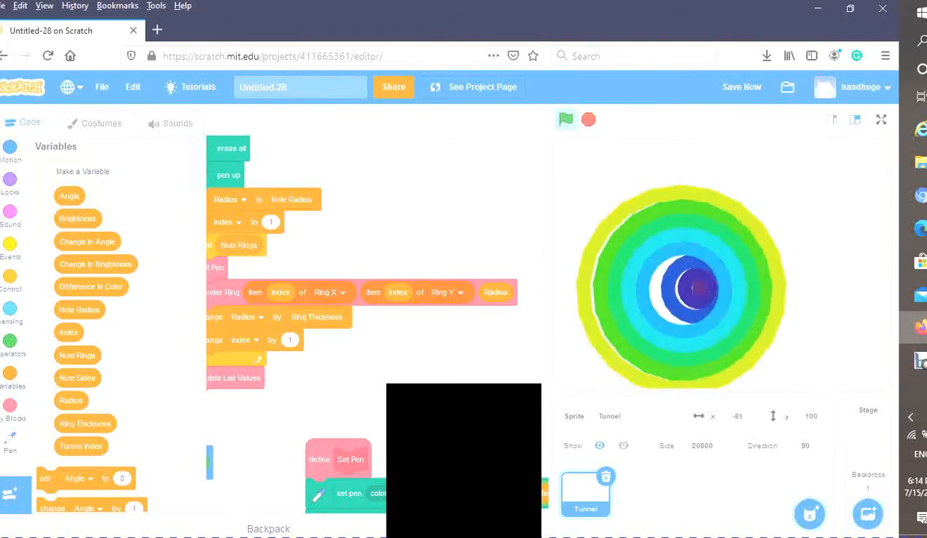
left_click(566, 119)
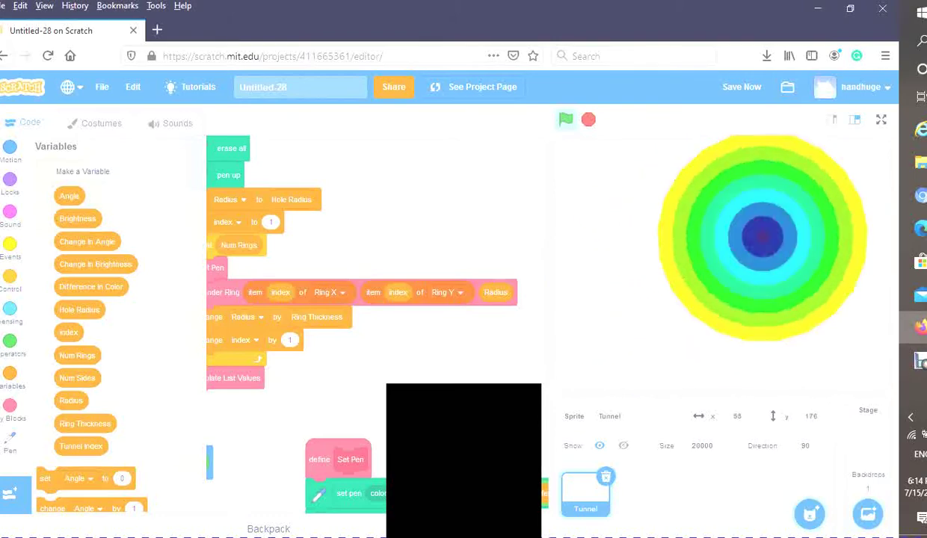
left_click(566, 120)
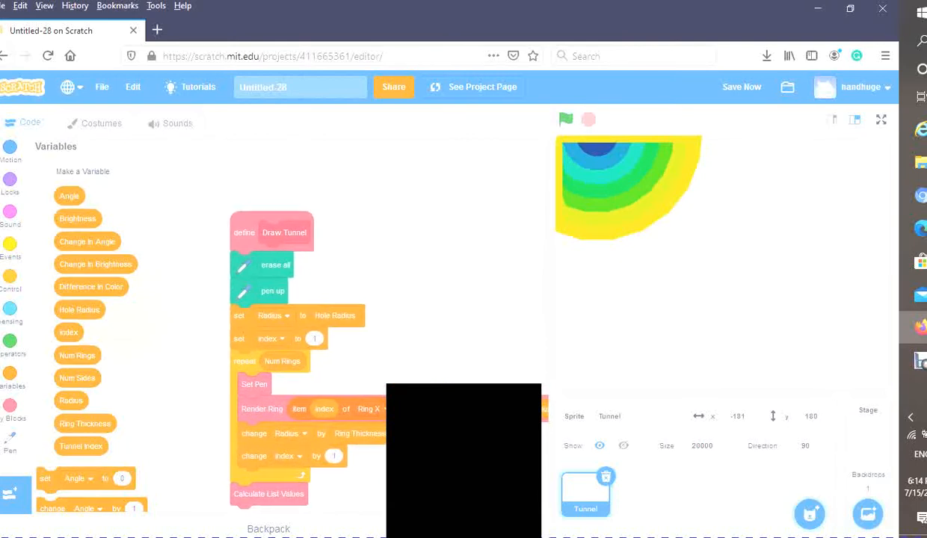
left_click(742, 87)
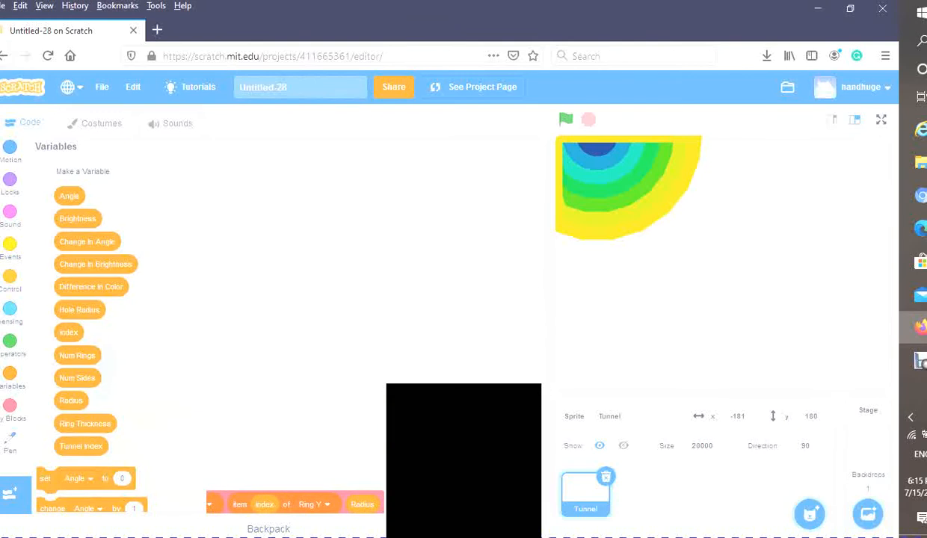
- Start a new custom block in My Blocks named Find Distance
left_click(10, 406)
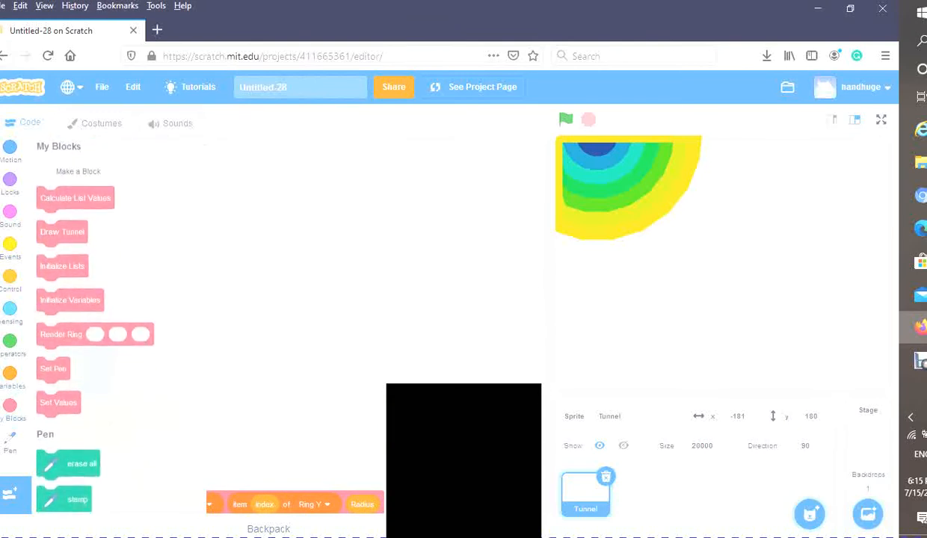
left_click(78, 171)
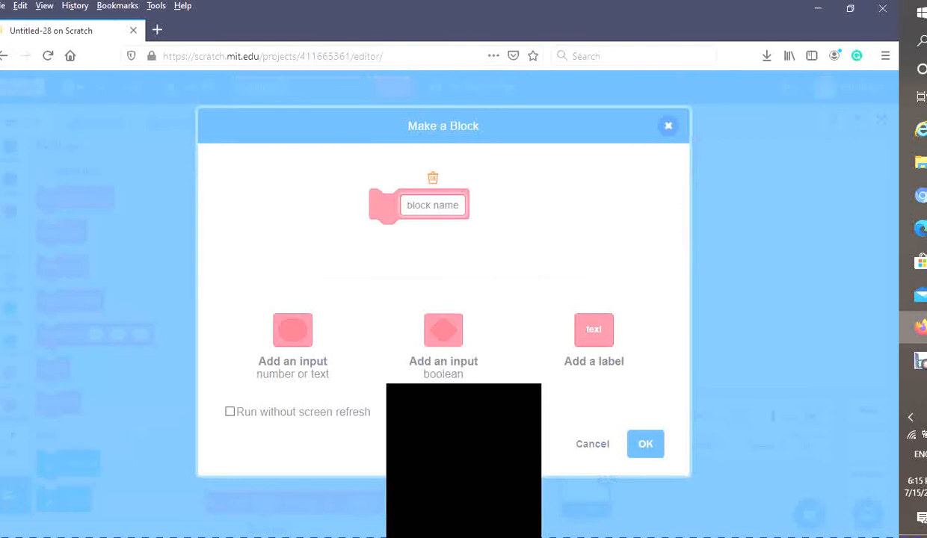
type("Fi")
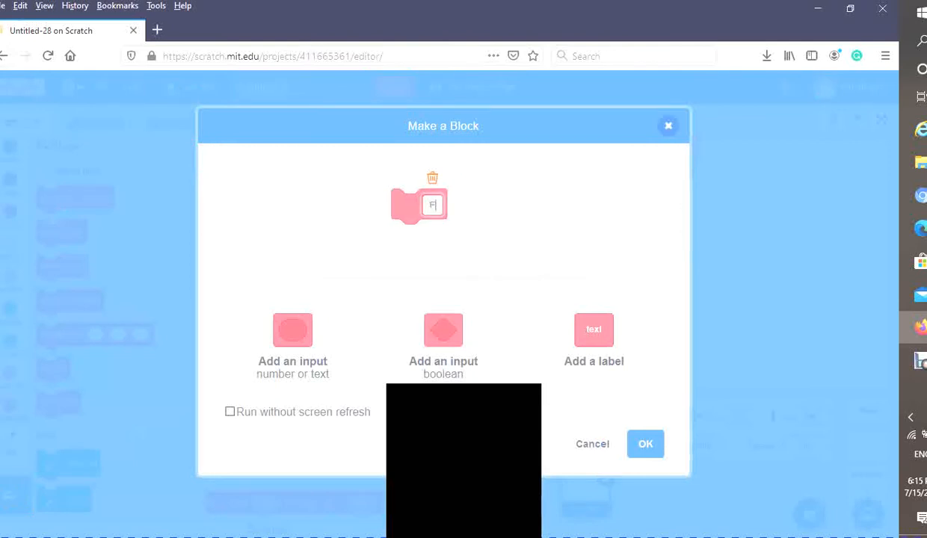
type("nd")
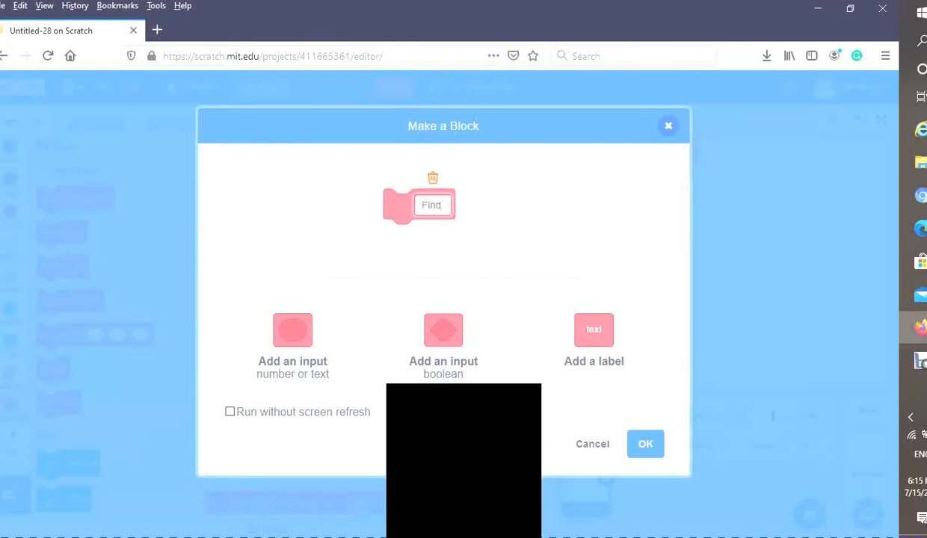
type("Dist")
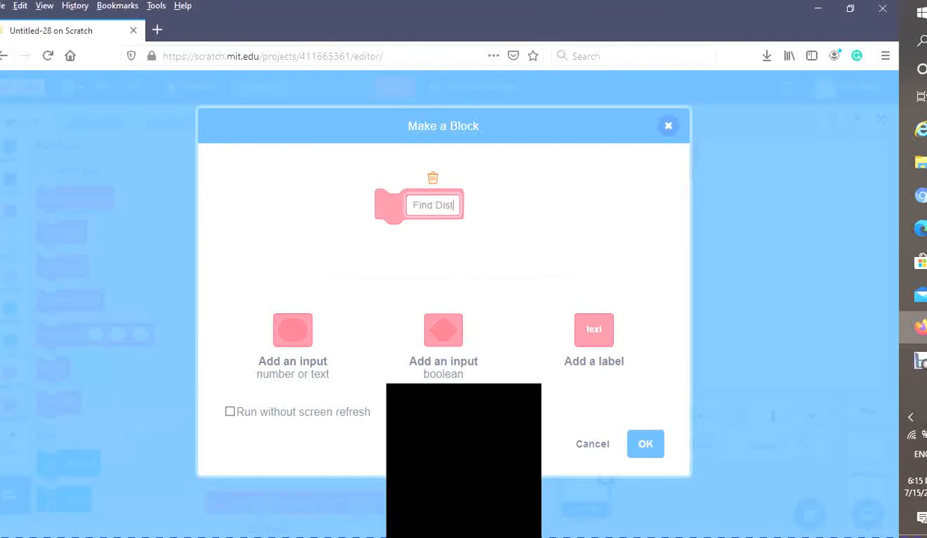
type("ance")
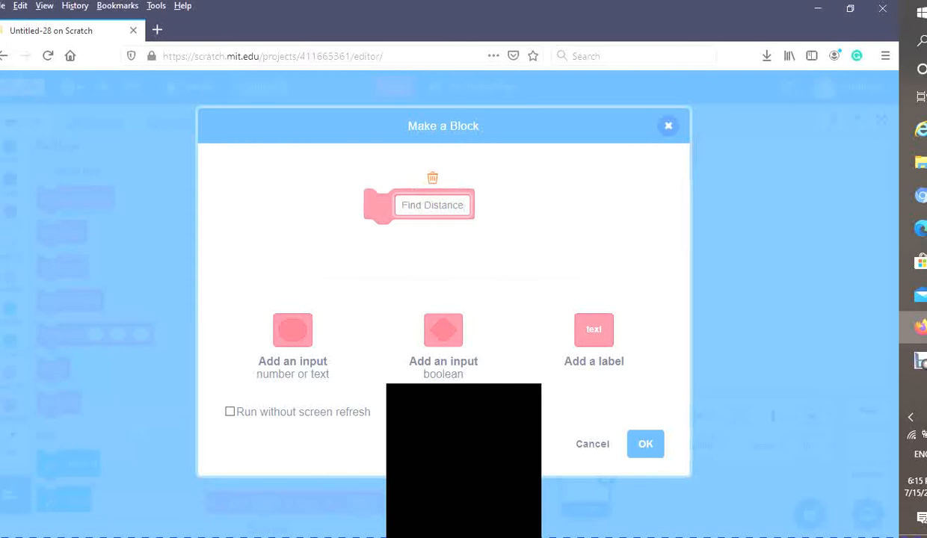
mouse_move(292, 346)
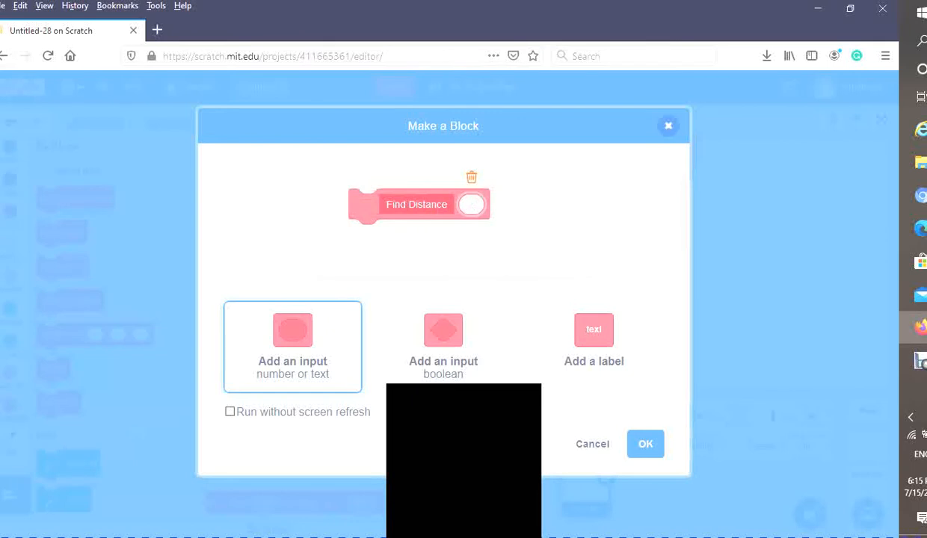
- Add number inputs X, Y, X2, Y2, set run without screen refresh, and create the block
left_click(293, 346)
type("Y")
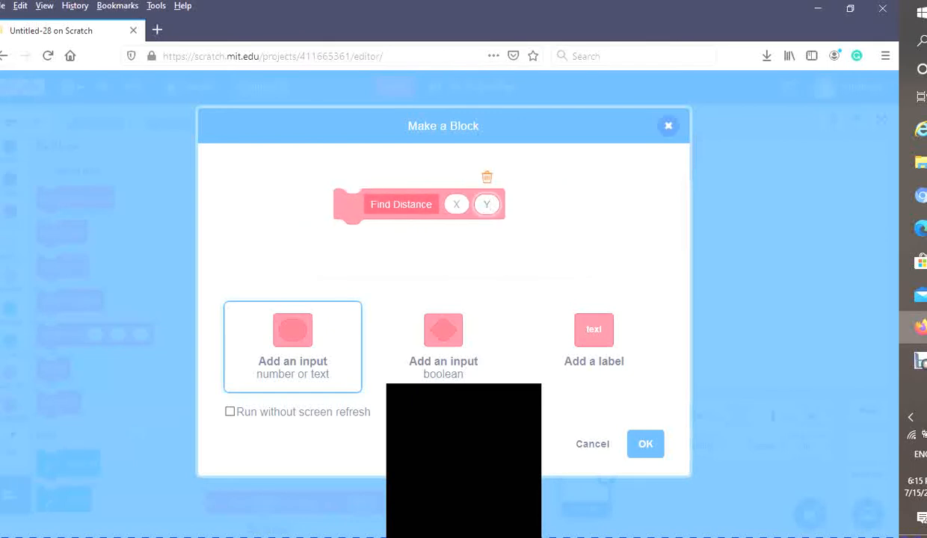
left_click(292, 347)
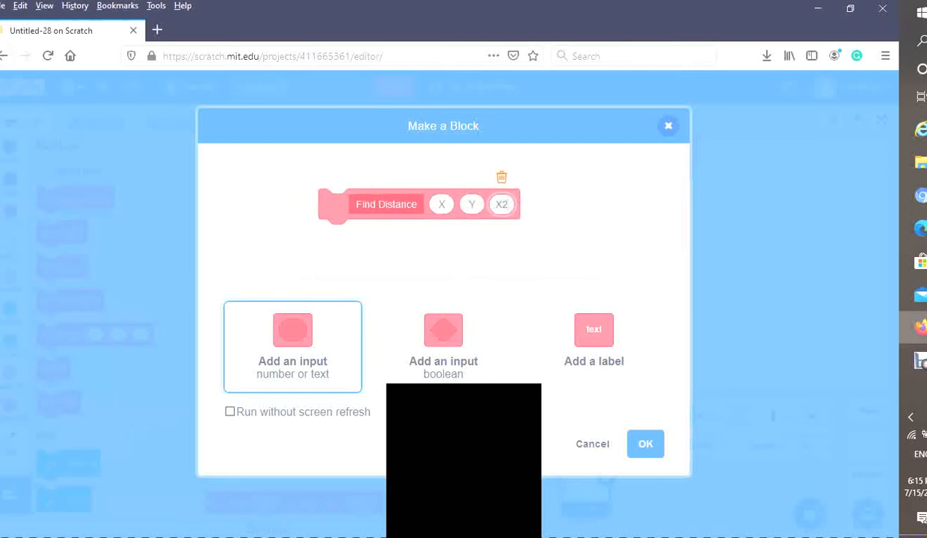
left_click(293, 347)
type("Y2")
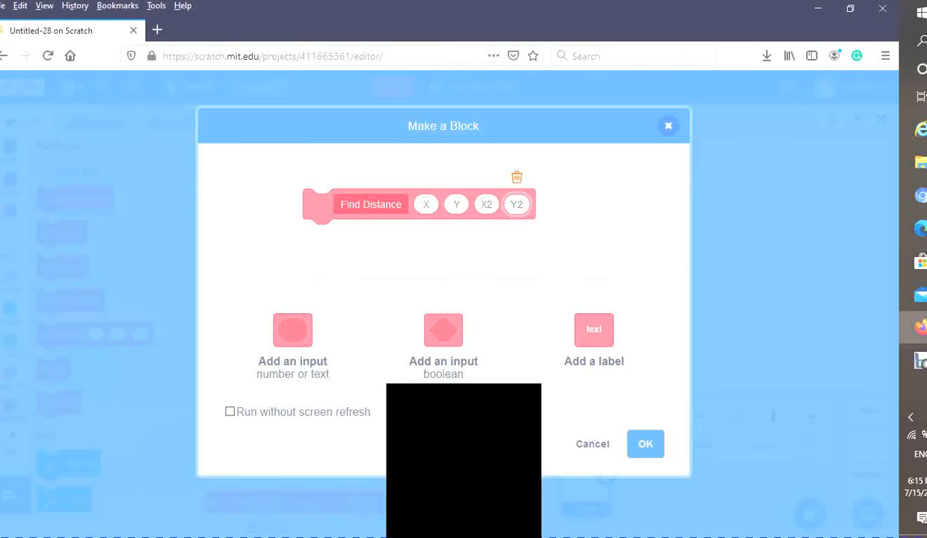
left_click(231, 412)
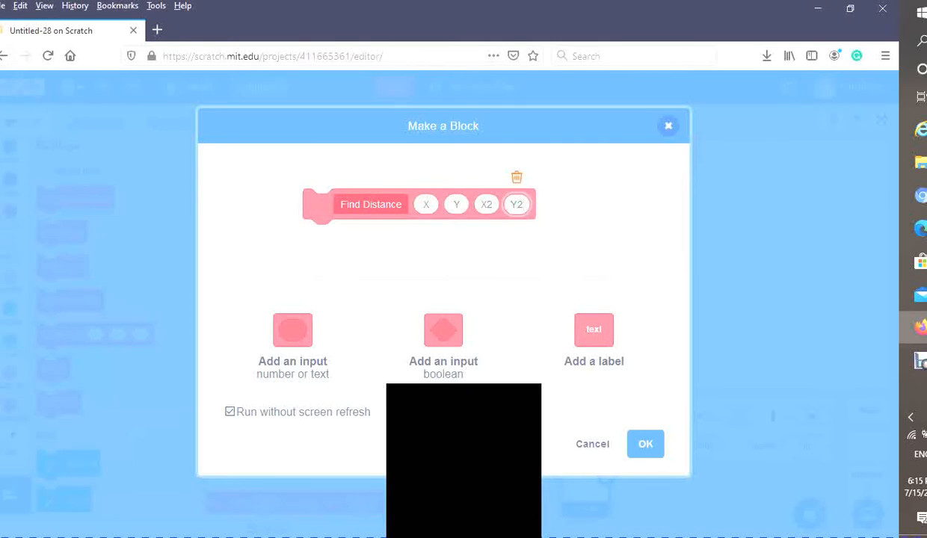
left_click(645, 444)
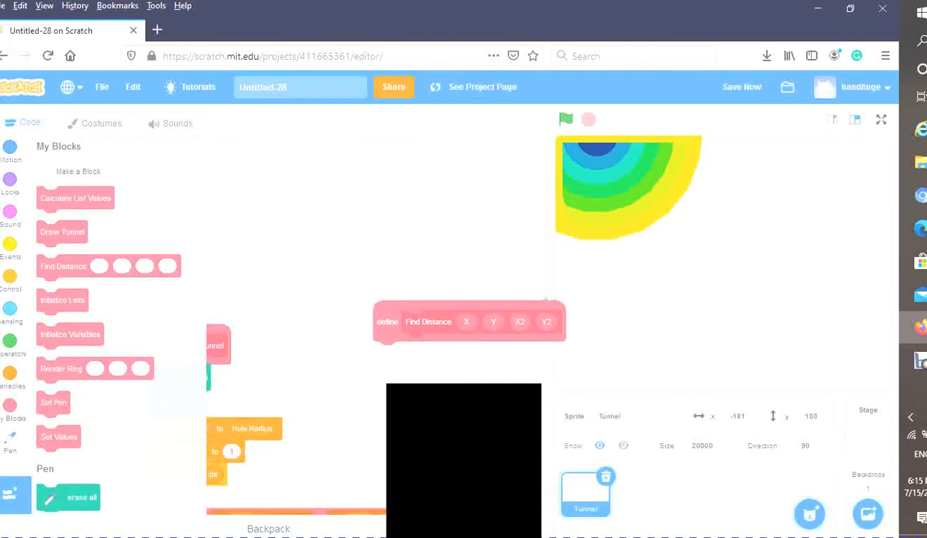
- Create a new variable named Distance beside the Find Distance definition
left_click_drag(469, 322, 358, 284)
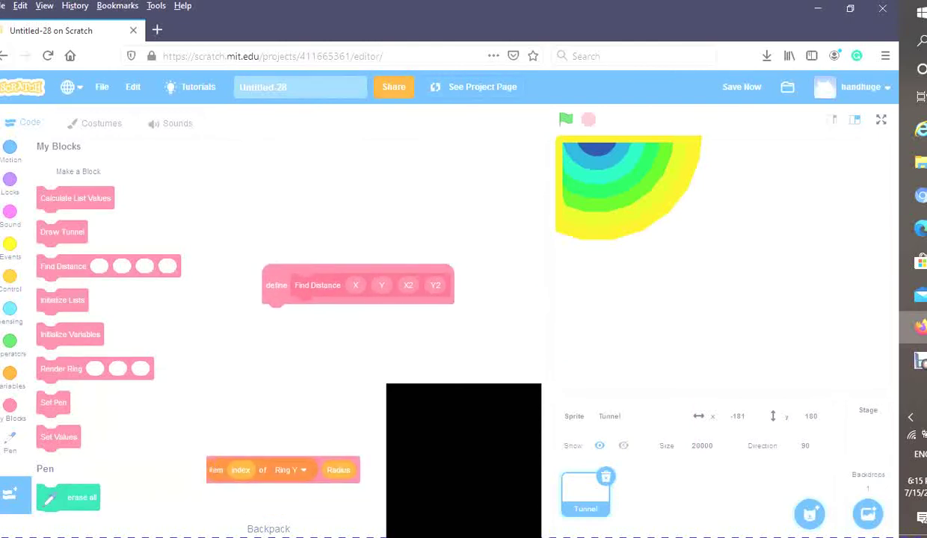
left_click(12, 382)
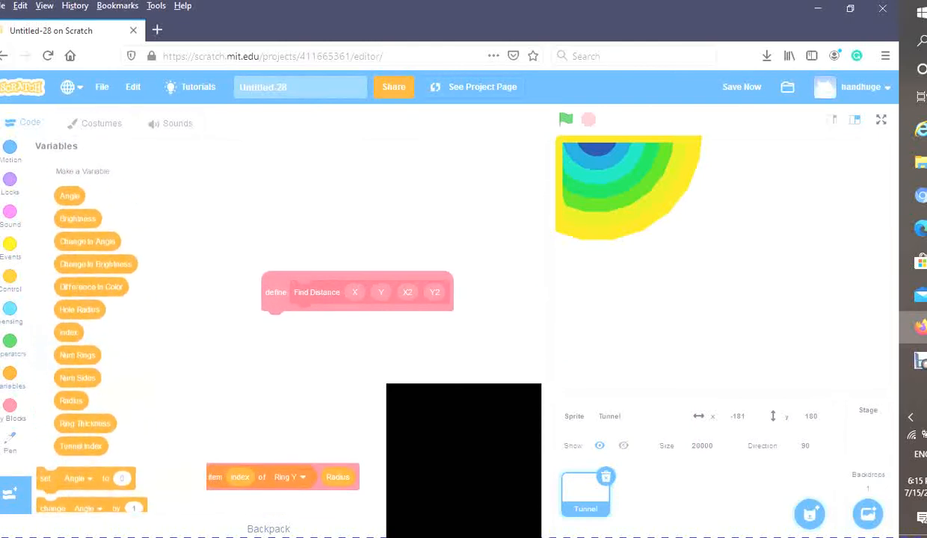
left_click(82, 171)
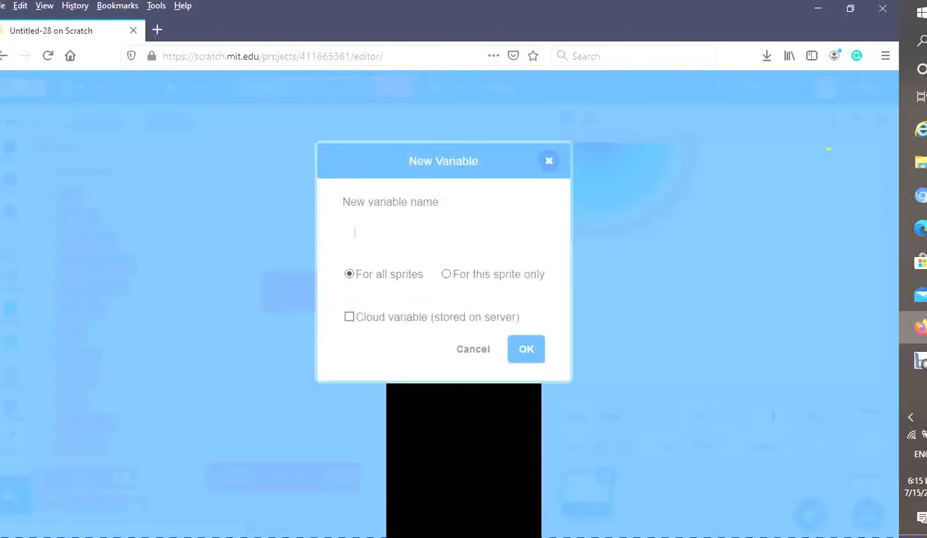
type("s")
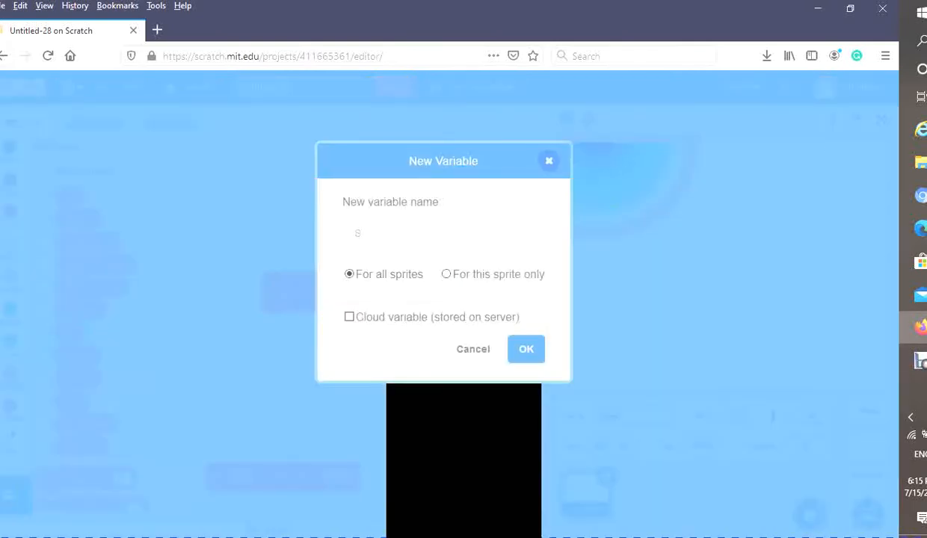
type("D")
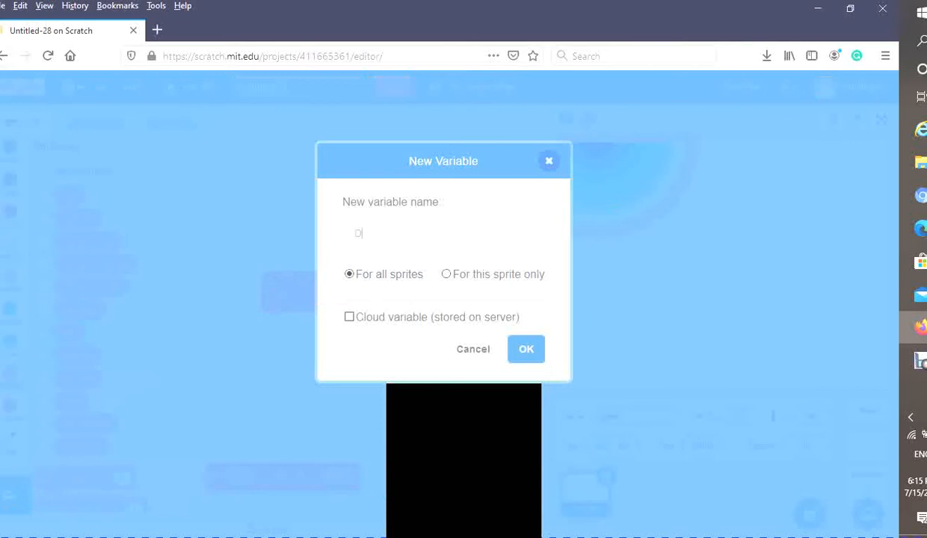
type("istan")
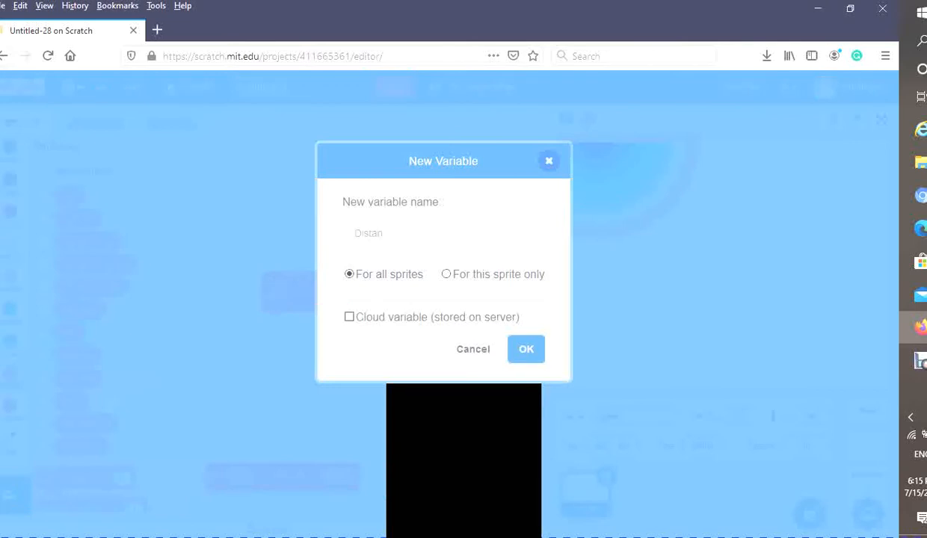
type("ce")
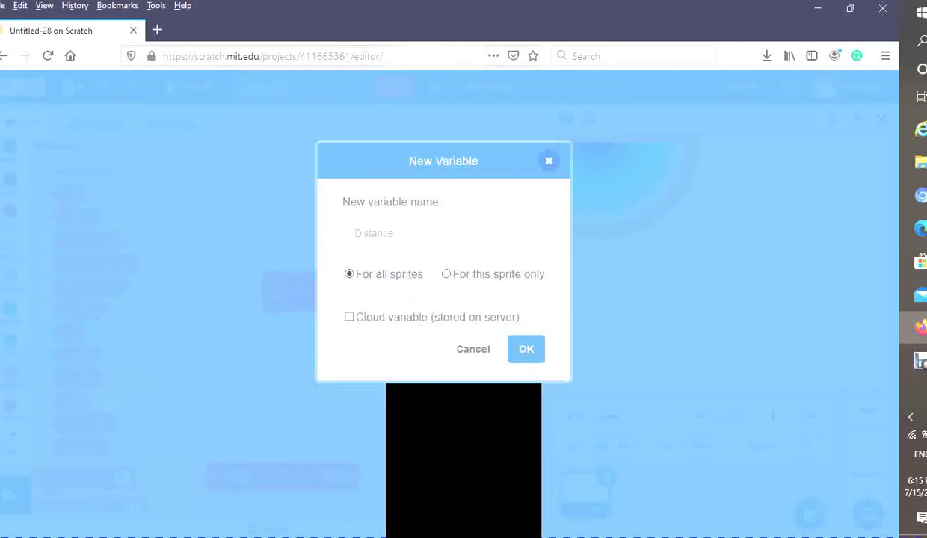
left_click(526, 349)
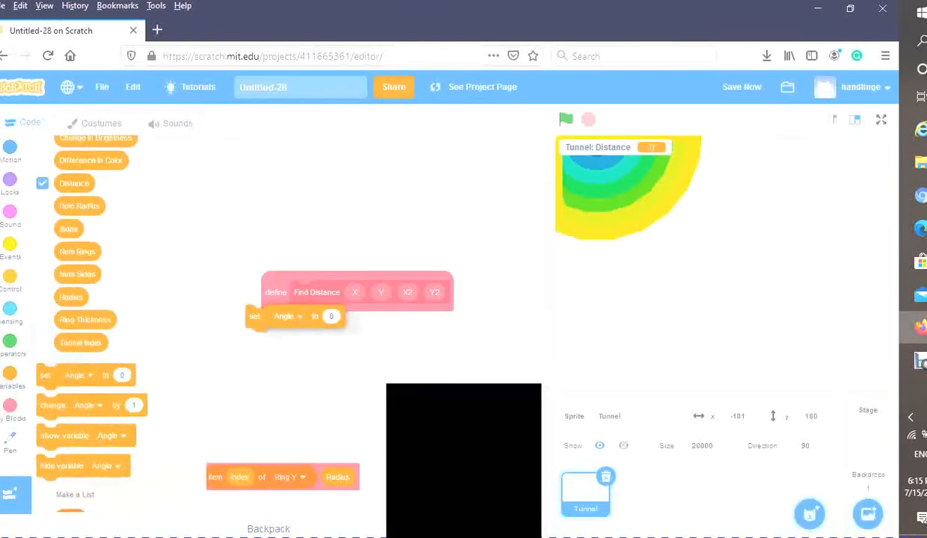
- Set Distance to a square-root formula under Find Distance, inserting X2, X, Y2 and Y
left_click(300, 323)
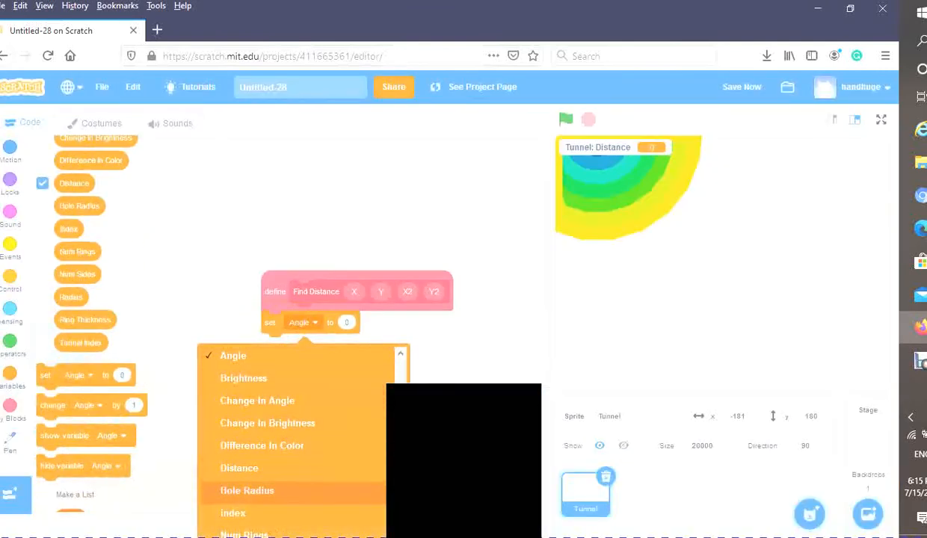
left_click(239, 469)
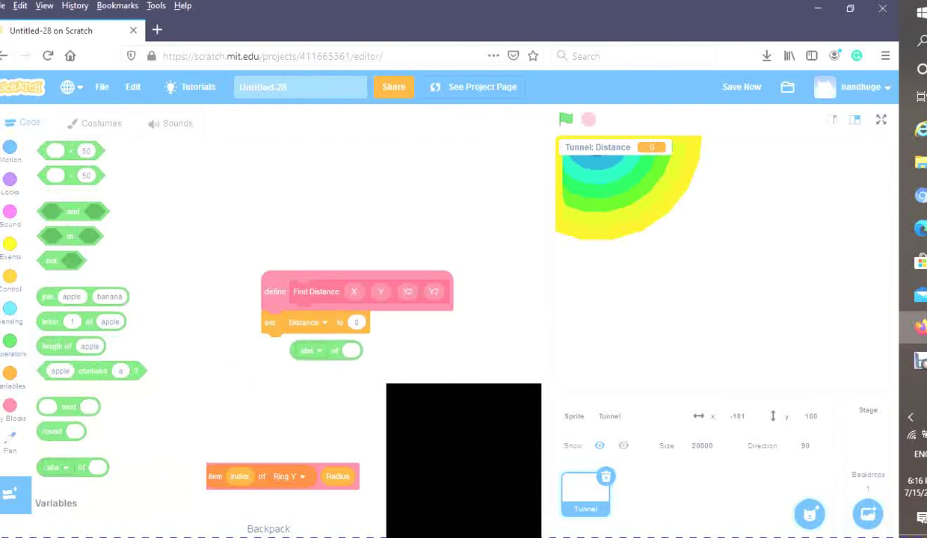
left_click_drag(307, 351, 355, 324)
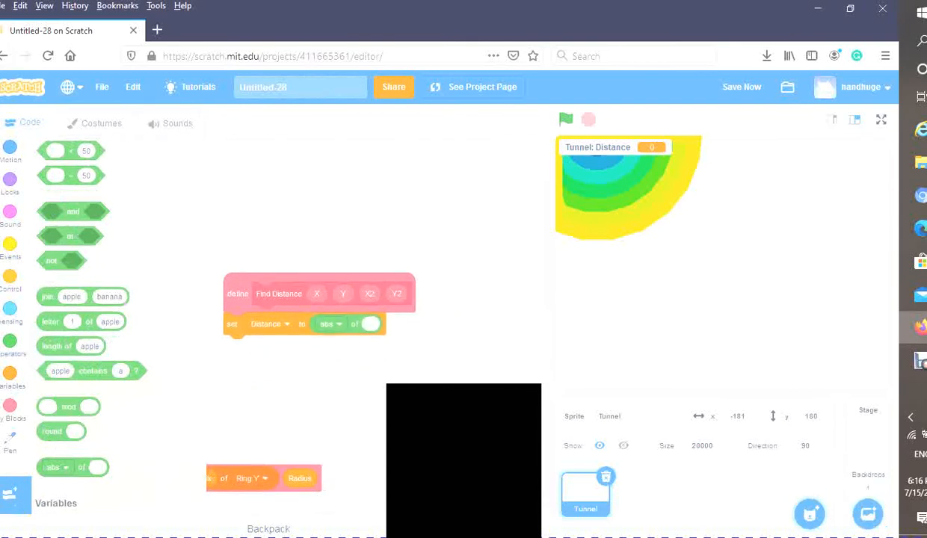
left_click(333, 324)
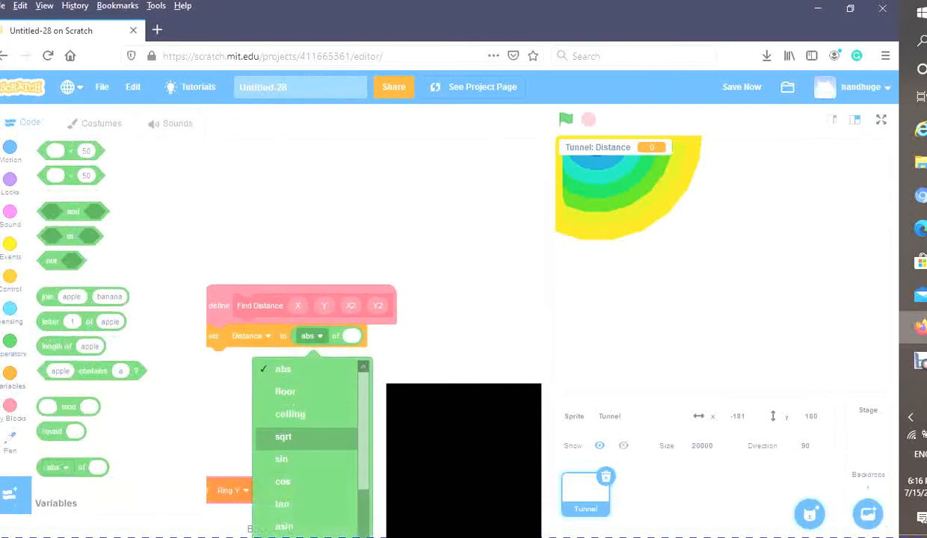
left_click(283, 437)
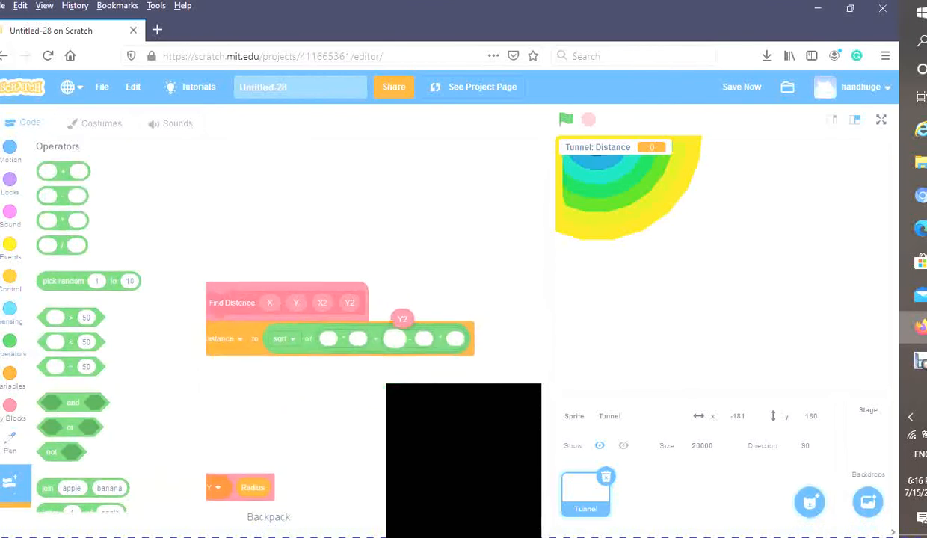
left_click_drag(403, 318, 397, 339)
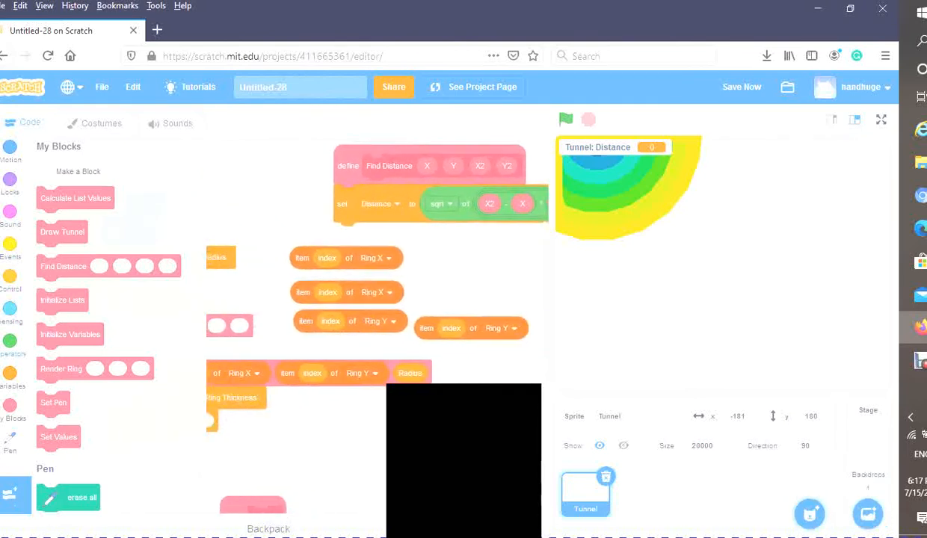
- Bring out an addition block to build index + 1 for the Ring X / Ring Y items
left_click(11, 348)
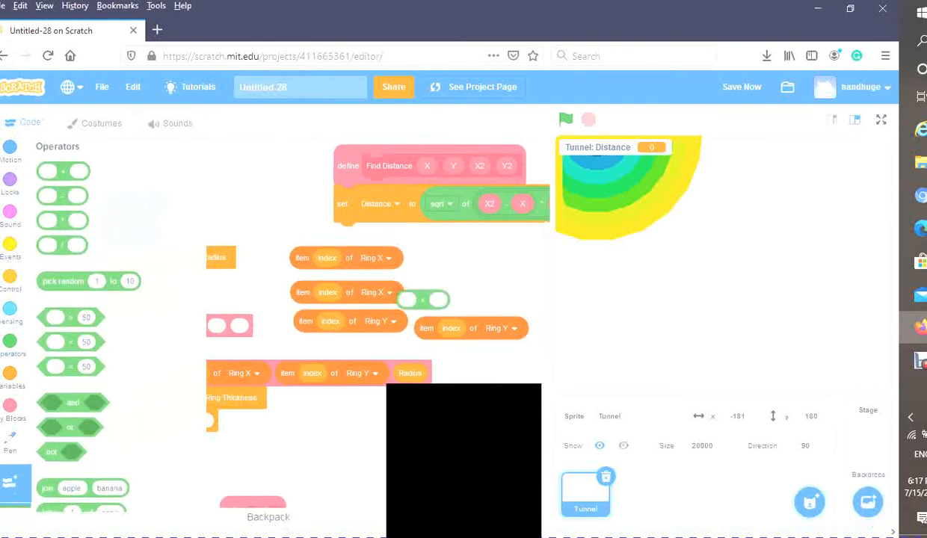
left_click_drag(424, 299, 445, 275)
type("1")
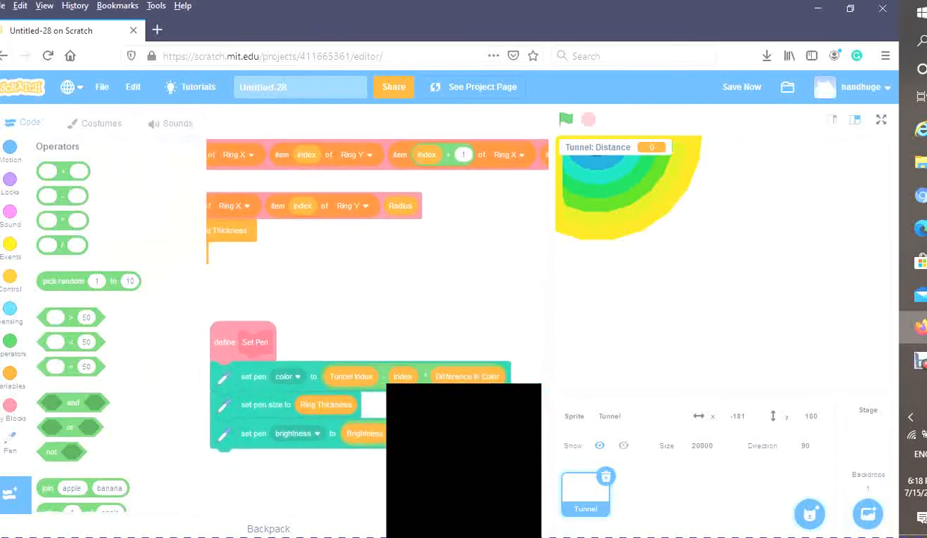
- Replace Set Pen's size with Ring Thickness + Distance
left_click_drag(325, 404, 385, 320)
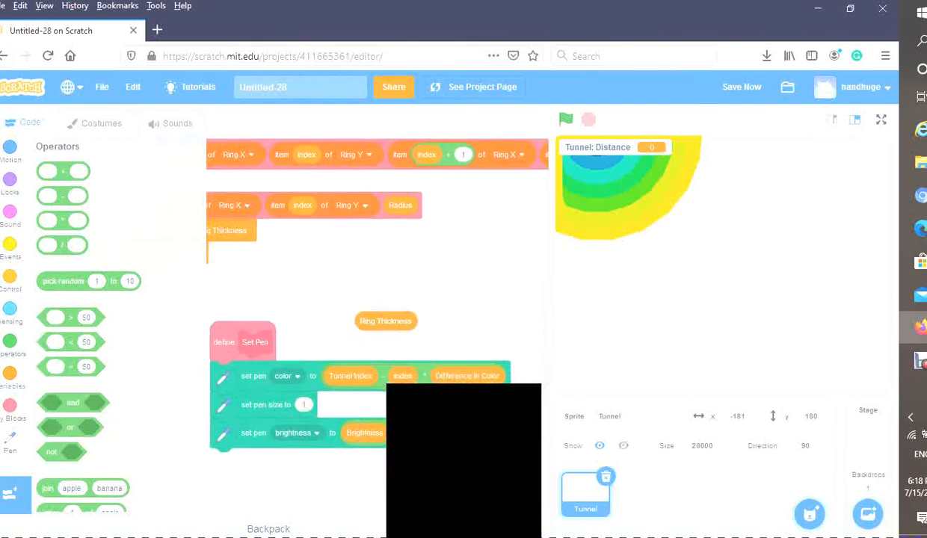
left_click(286, 376)
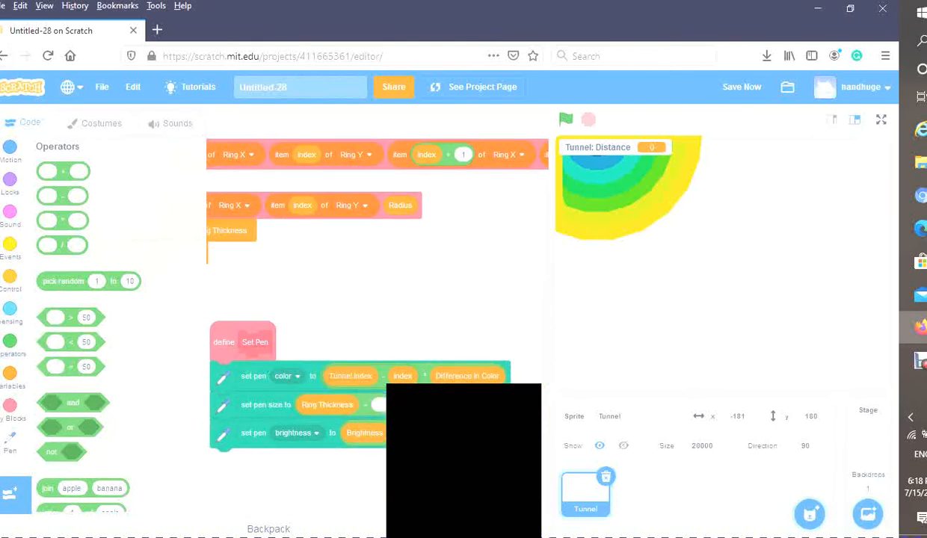
left_click(13, 374)
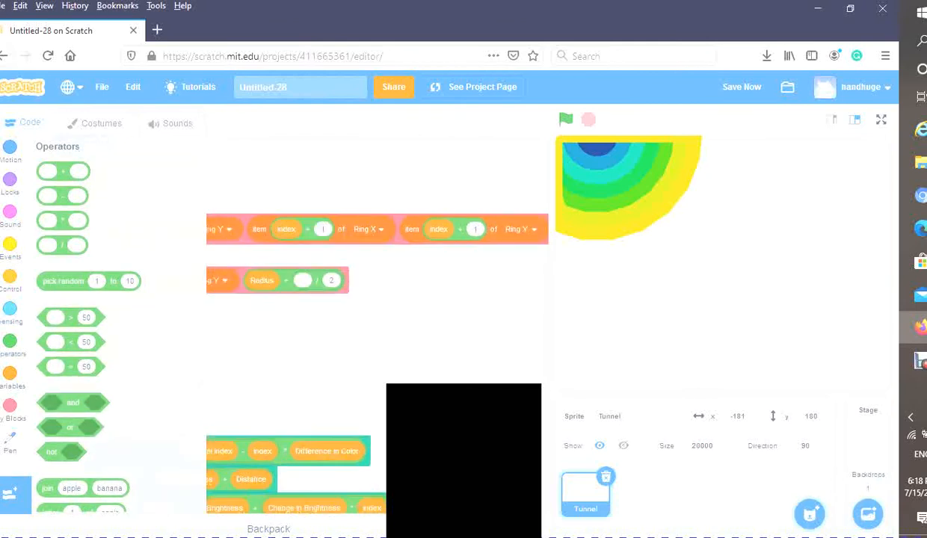
left_click(10, 377)
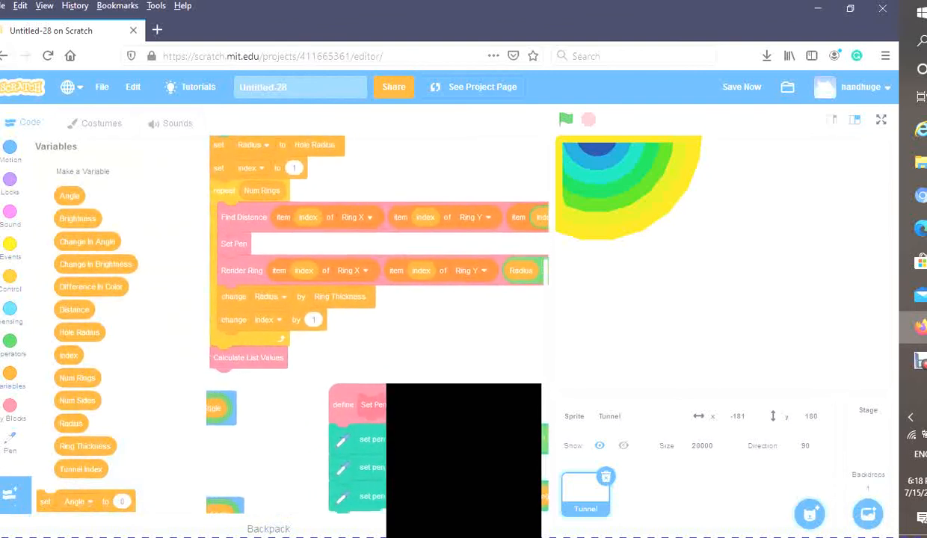
- Run the tunnel in full-screen view, then leave full screen
left_click(881, 119)
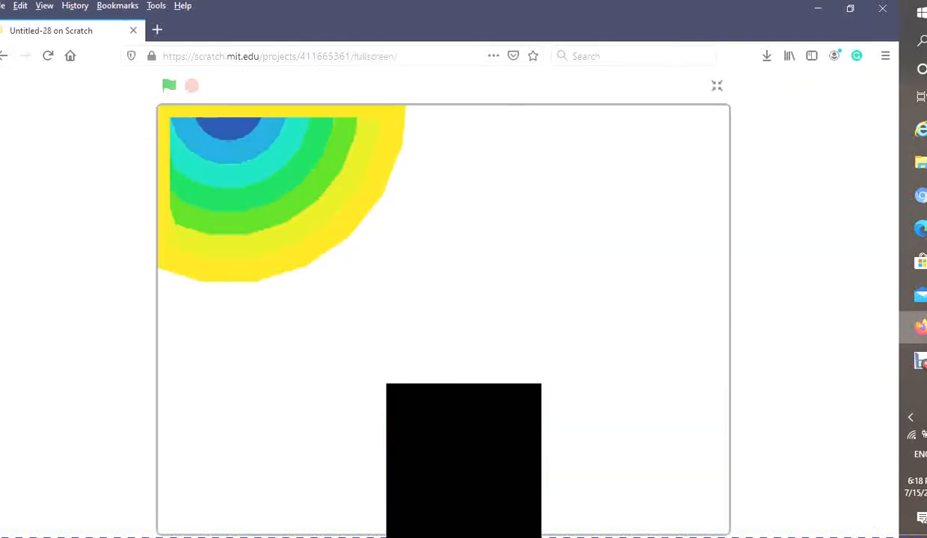
left_click(168, 85)
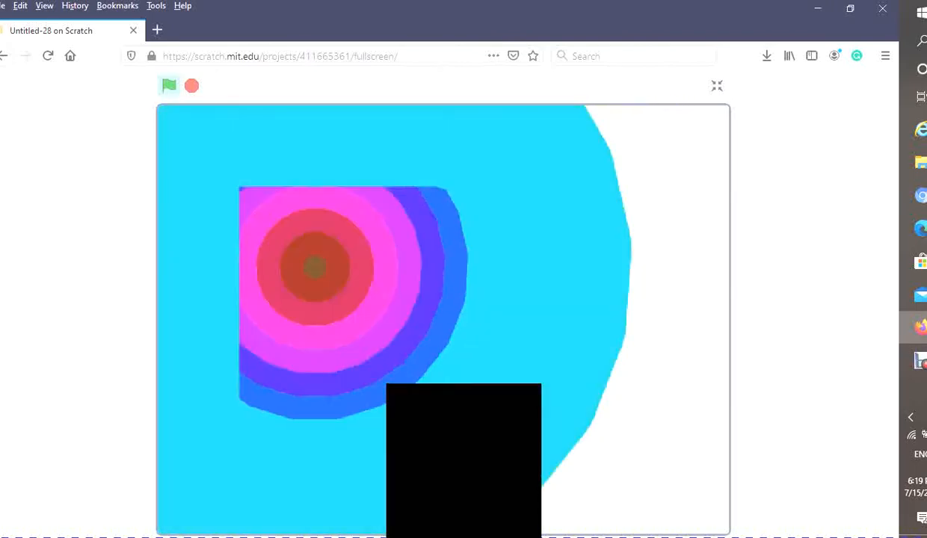
left_click(717, 86)
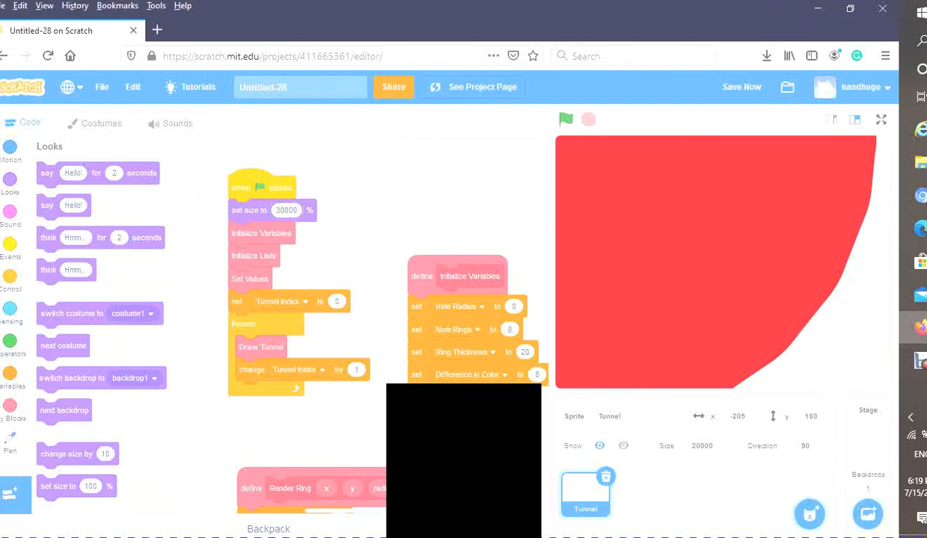
- Run and stop the larger tunnel, then switch to the Tunnel sprite's costumes
left_click(566, 120)
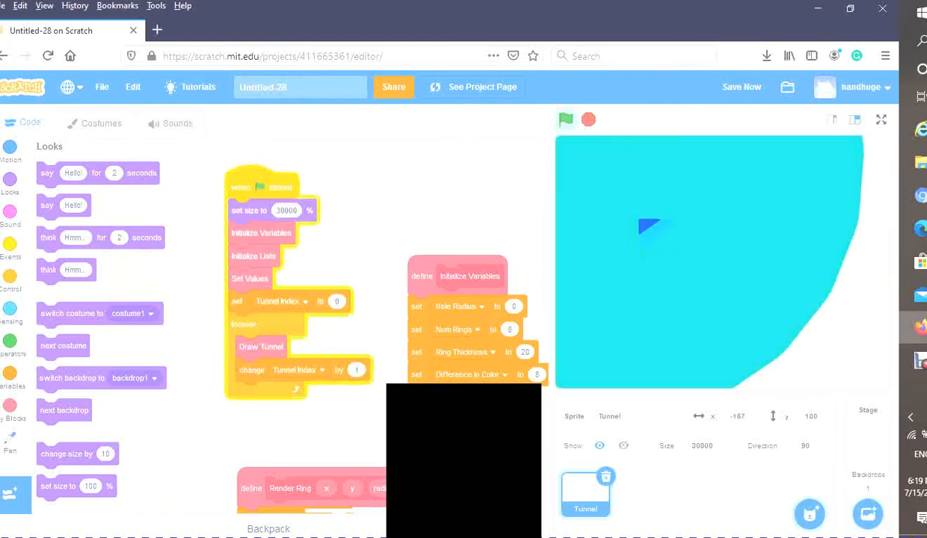
left_click(566, 119)
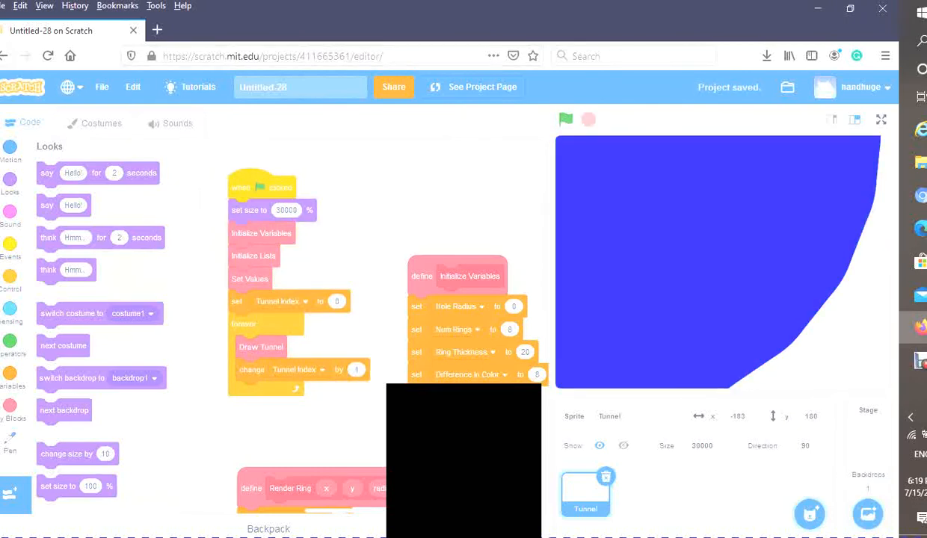
left_click(101, 123)
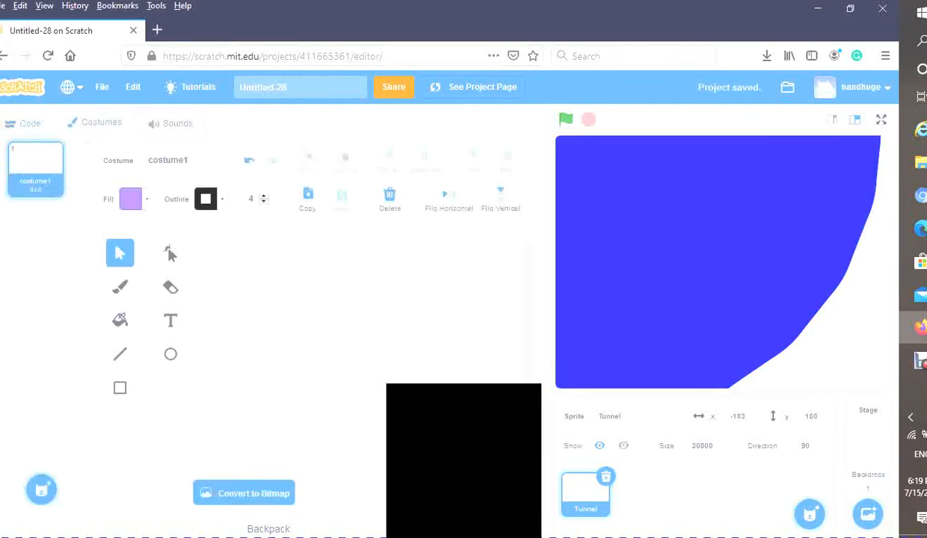
- Draw a small black filled circle as costume1 and return to the sprite's scripts
left_click(170, 354)
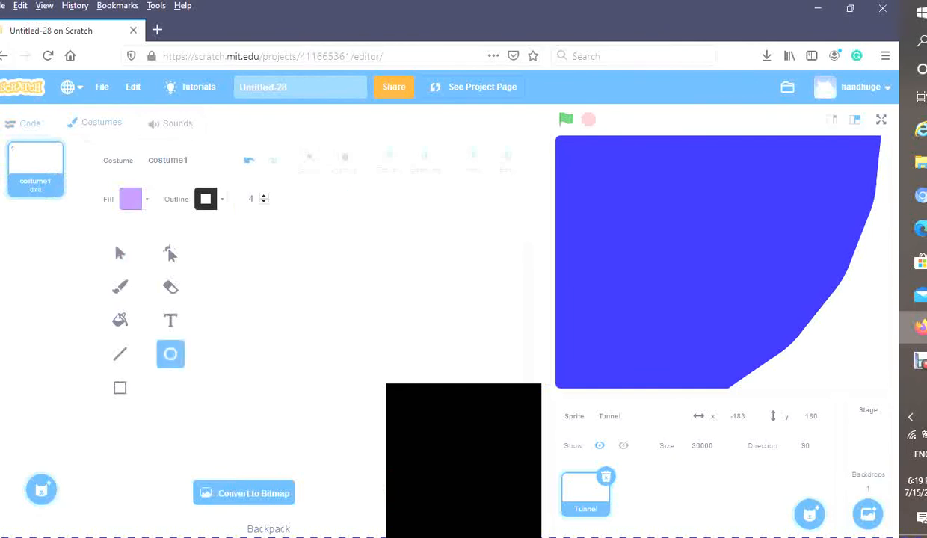
left_click(130, 199)
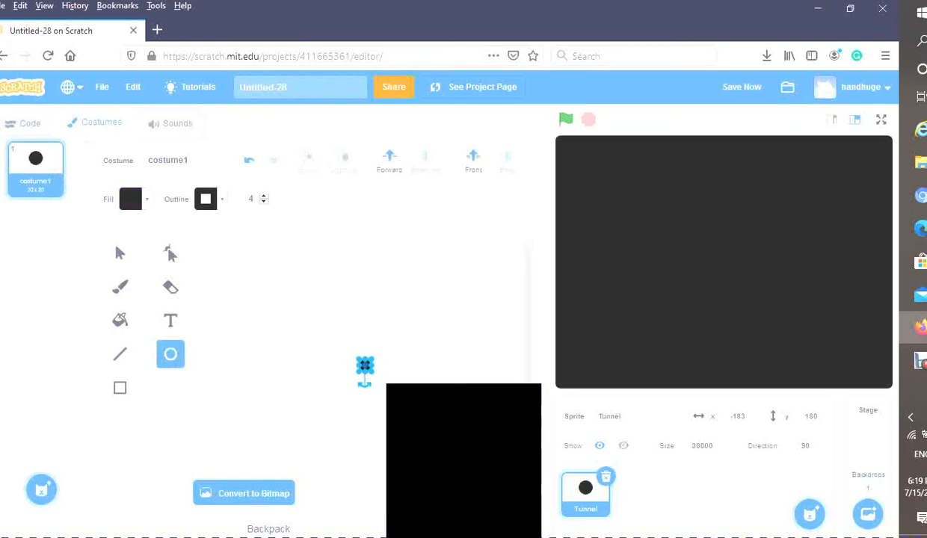
left_click(120, 253)
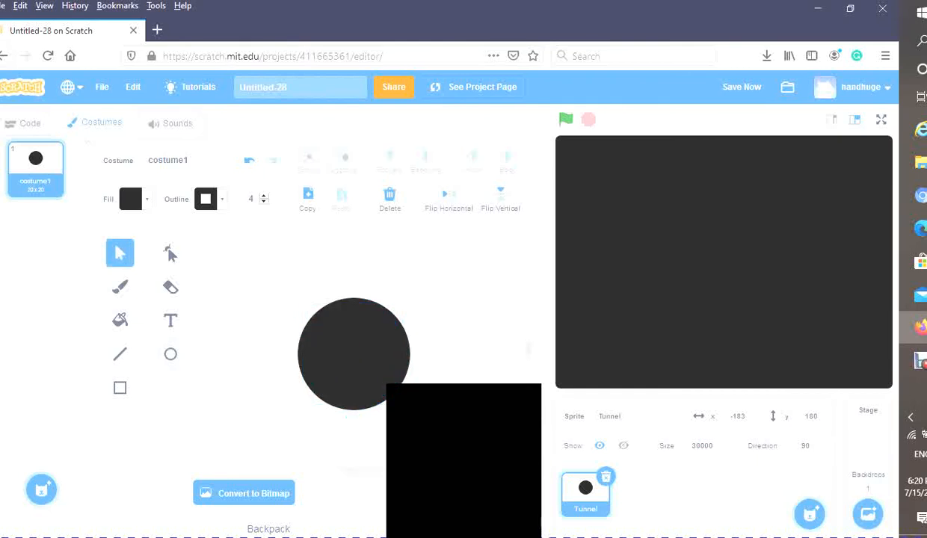
left_click(566, 119)
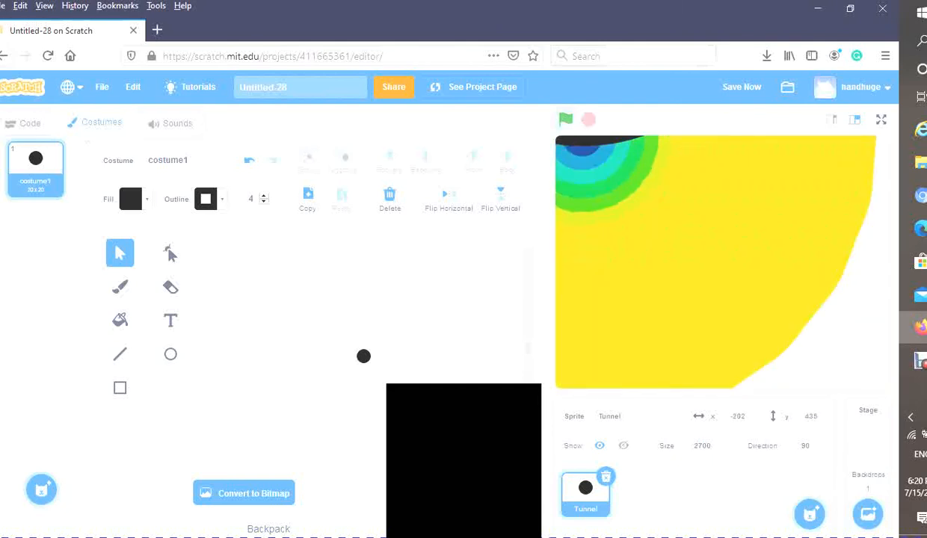
left_click(30, 123)
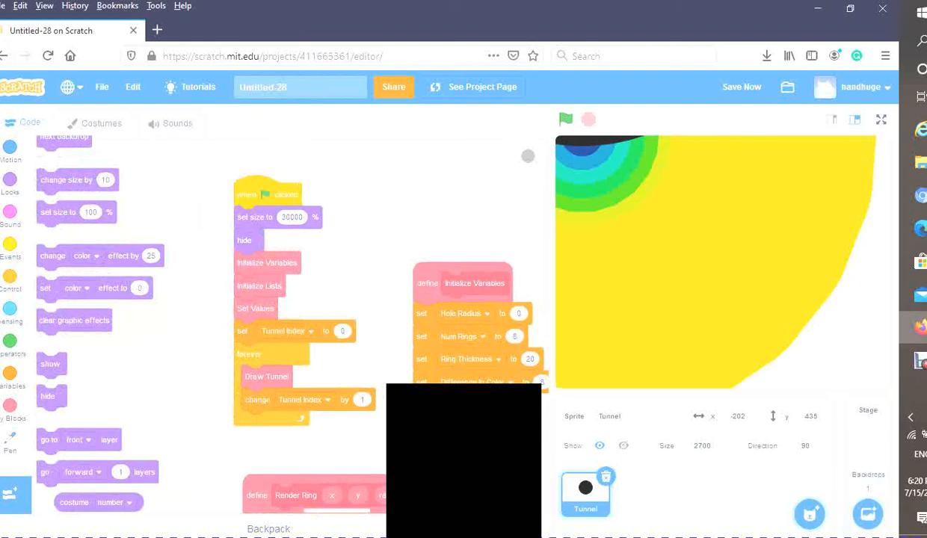
- Run the hidden tunnel sprite briefly and stop it before adjusting its size
left_click(567, 119)
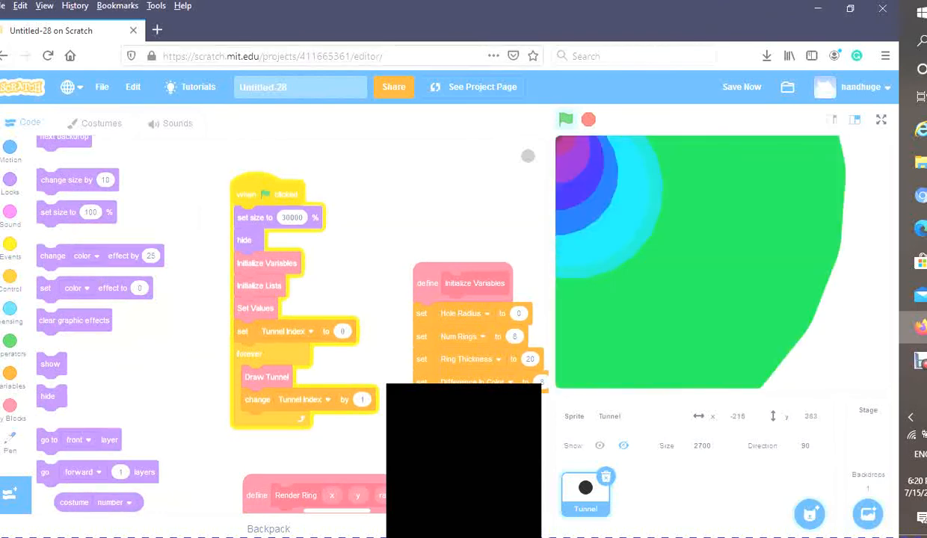
left_click(566, 120)
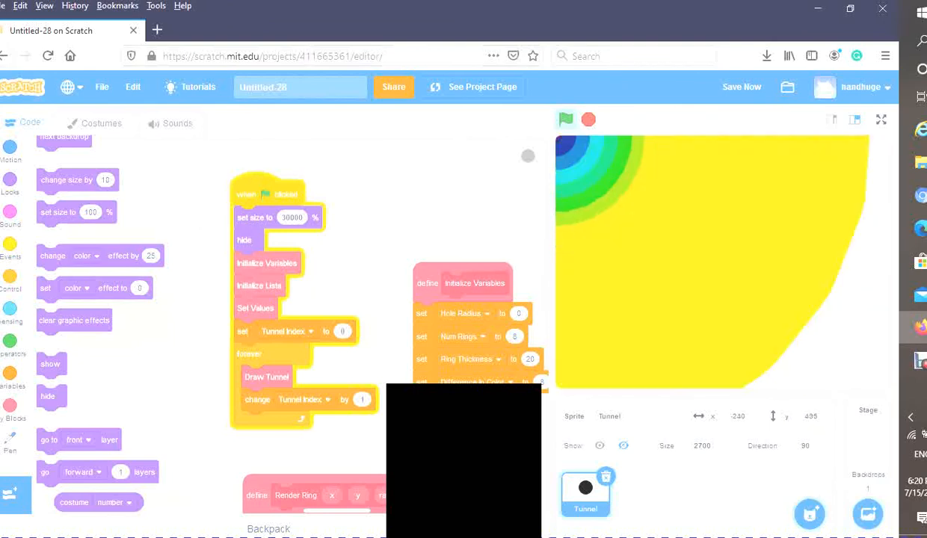
left_click(566, 119)
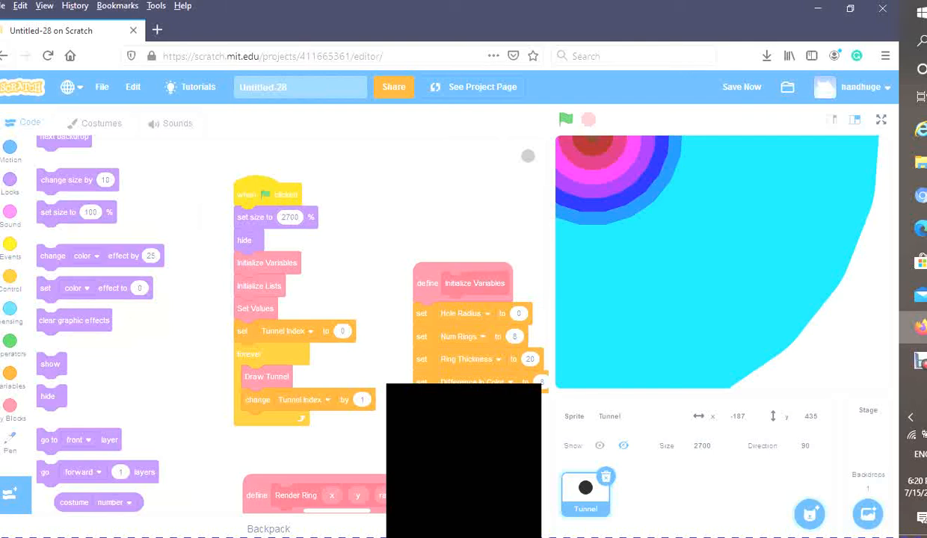
- Run the tunnel at starting size 2700 % so complete rings follow the mouse, then stop it
left_click(566, 120)
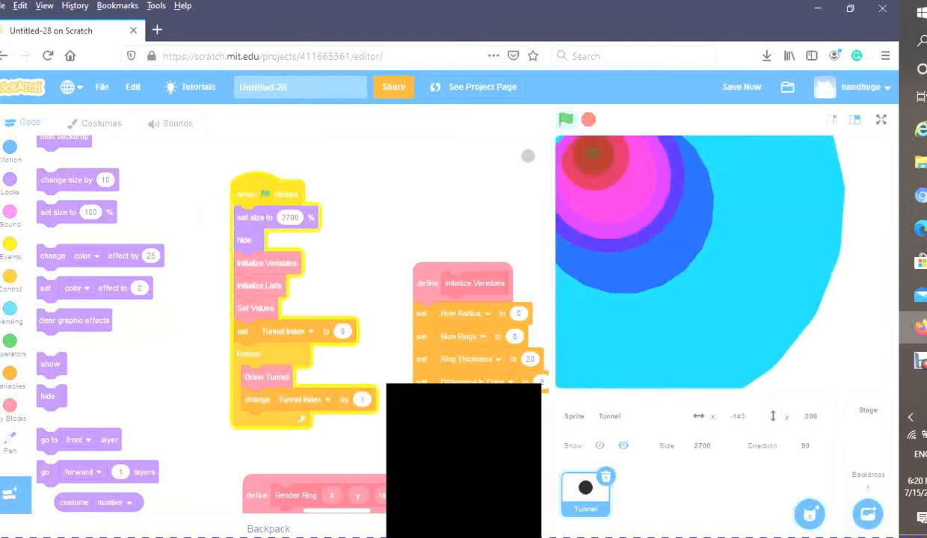
left_click(566, 119)
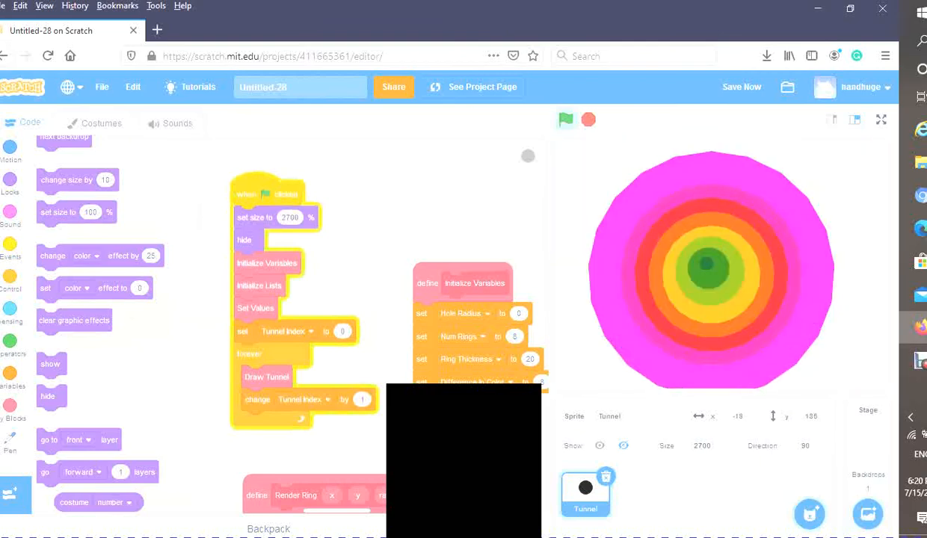
left_click(567, 119)
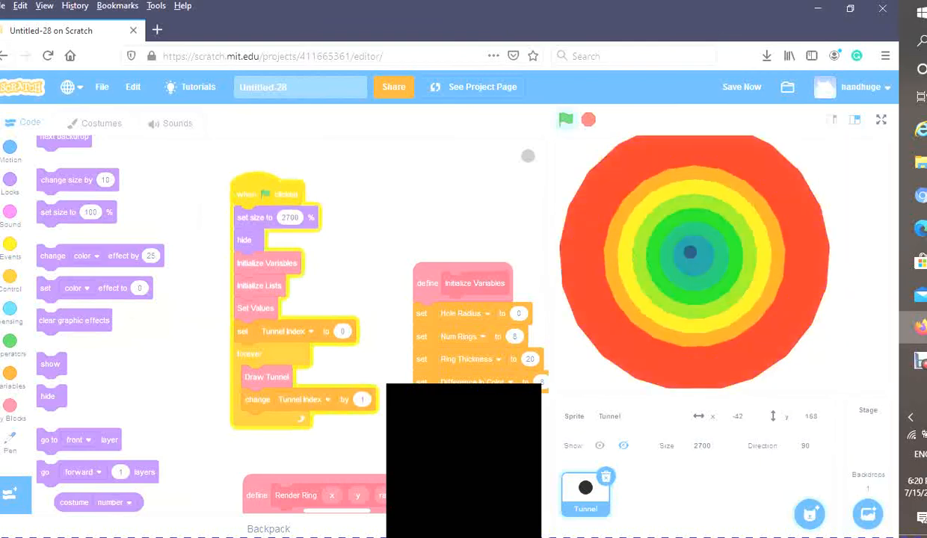
left_click(566, 119)
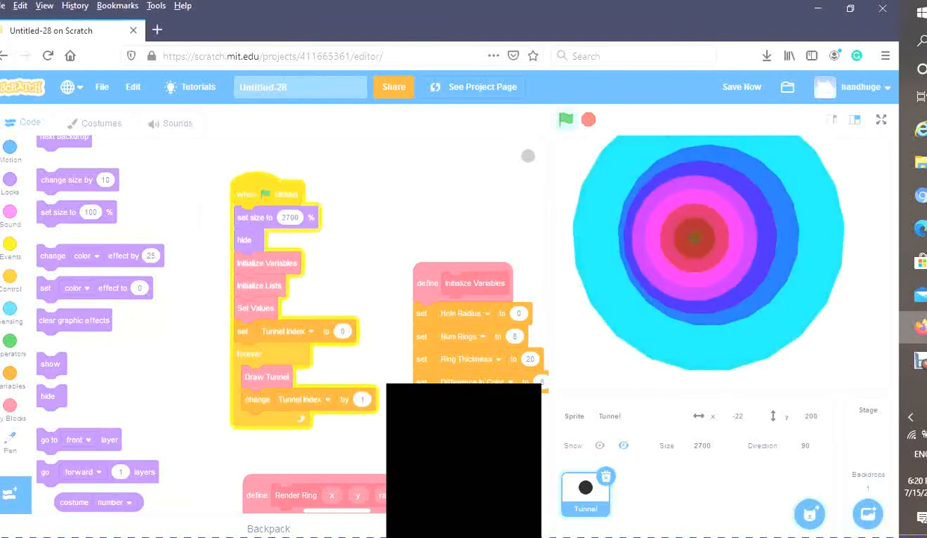
left_click(566, 120)
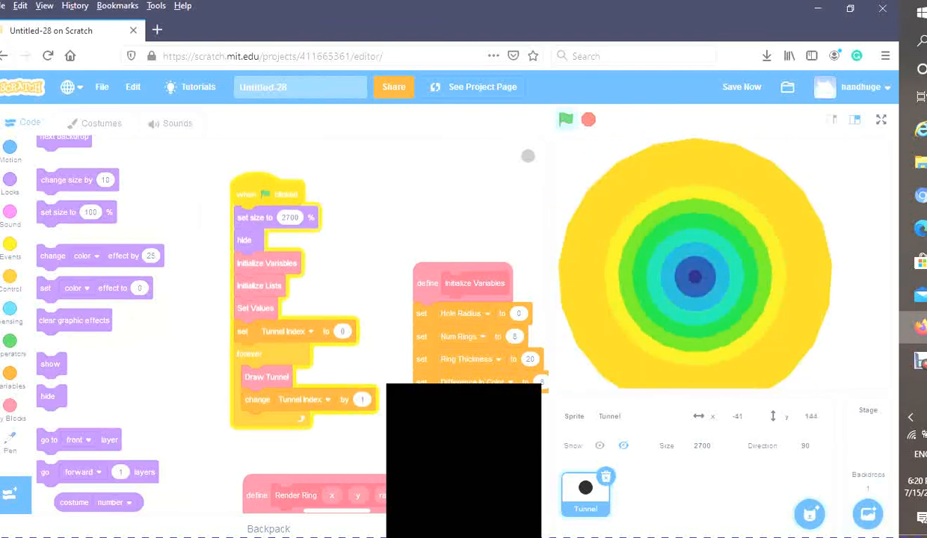
left_click(565, 120)
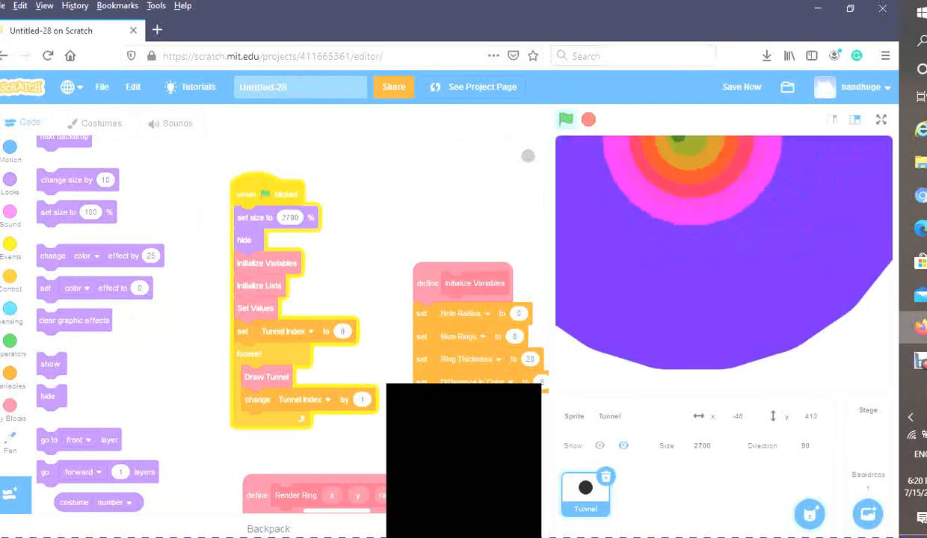
left_click(566, 119)
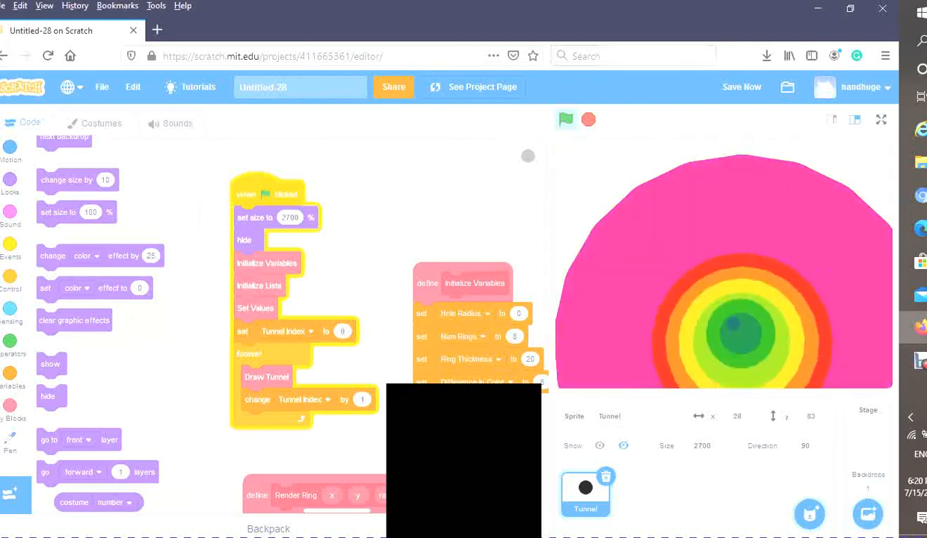
left_click(566, 119)
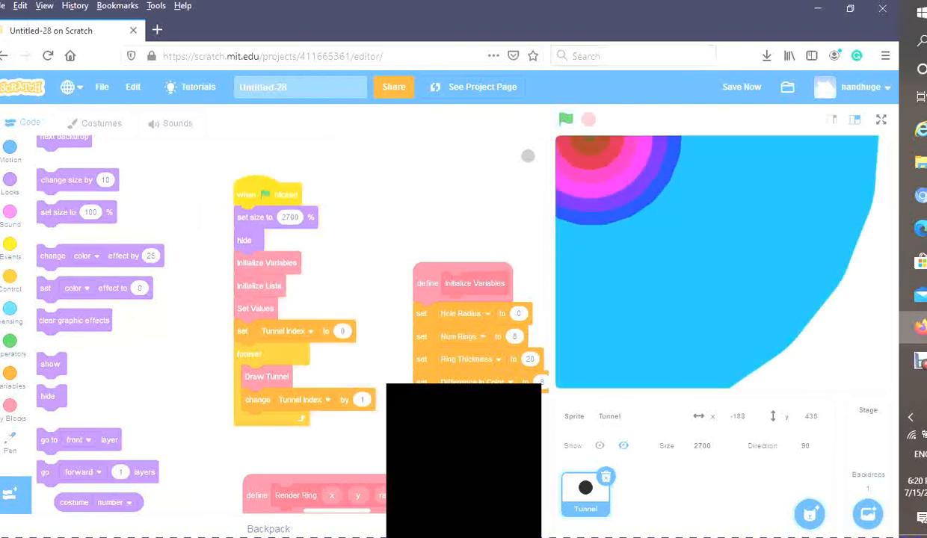
left_click(741, 87)
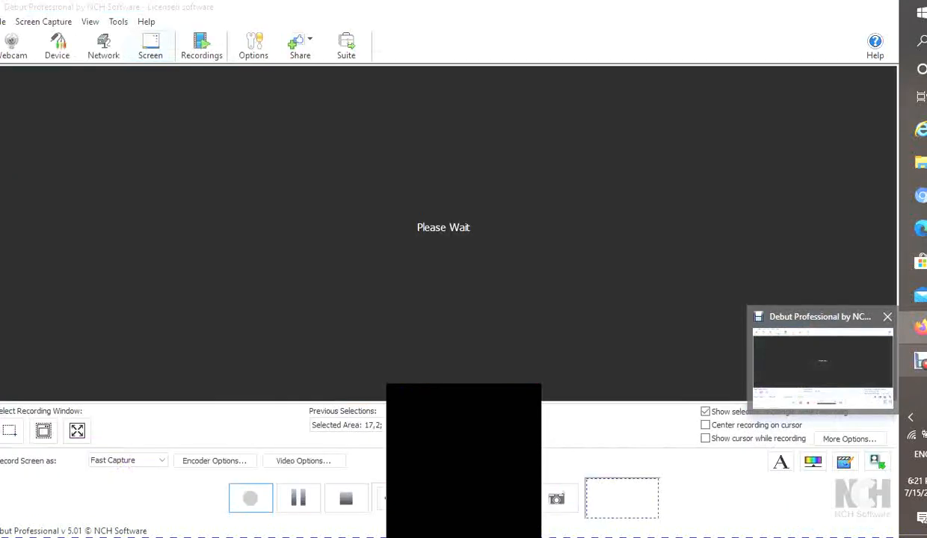
left_click(251, 498)
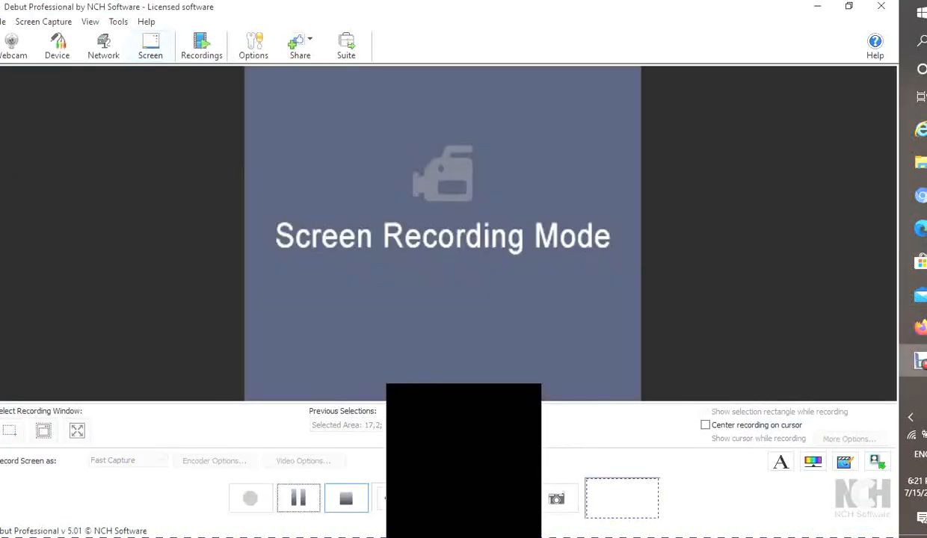